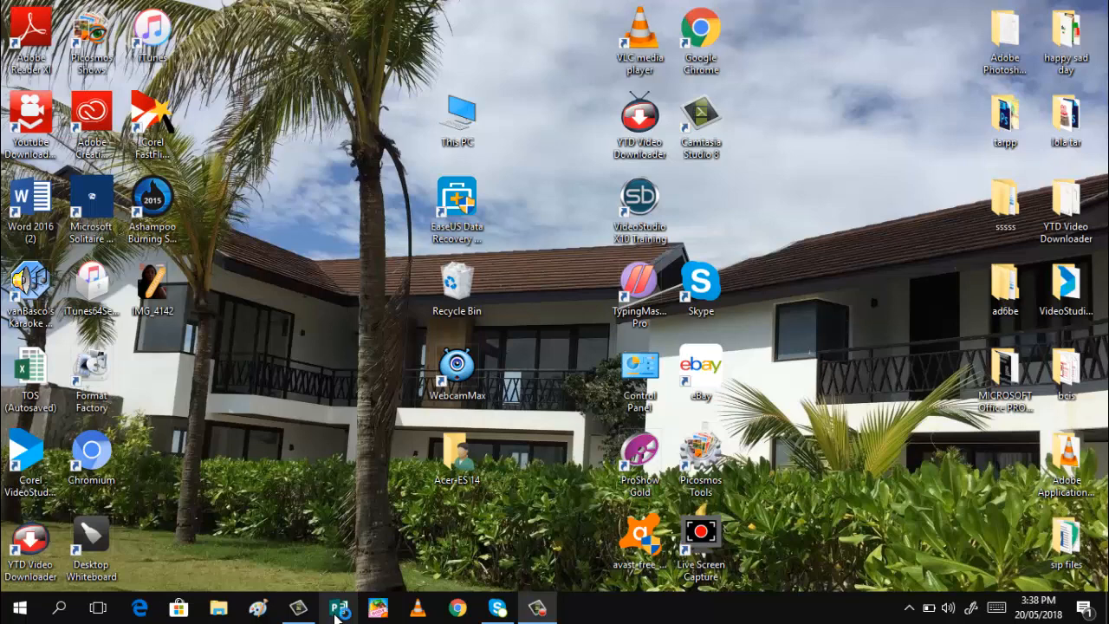
# Step: Launch Publisher from the taskbar and maximize its start window
pyautogui.click(338, 607)
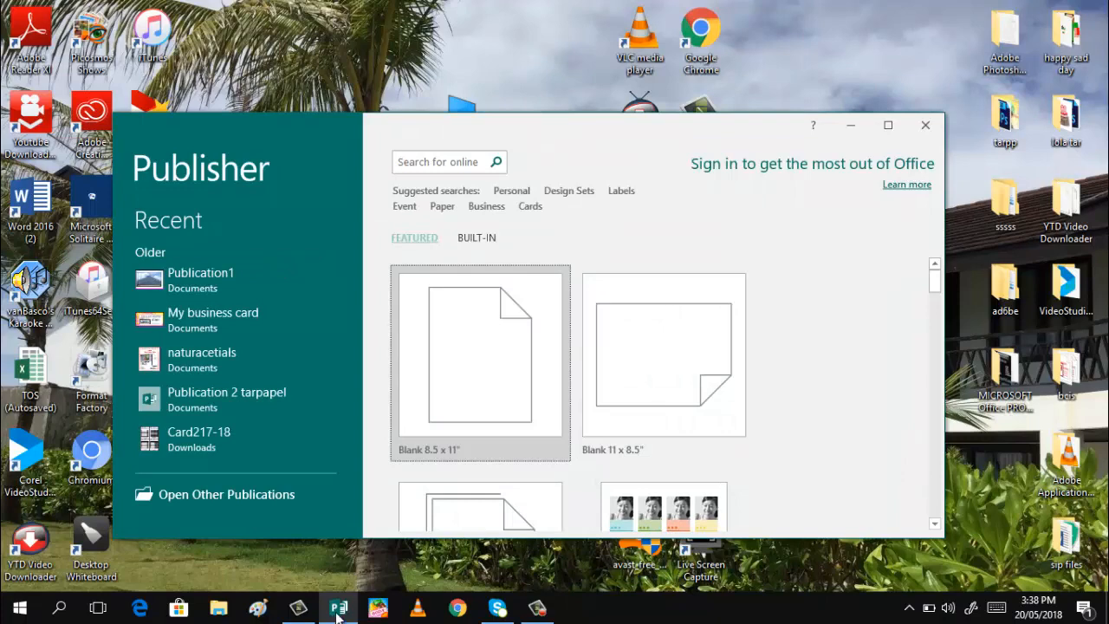
pyautogui.moveTo(887, 126)
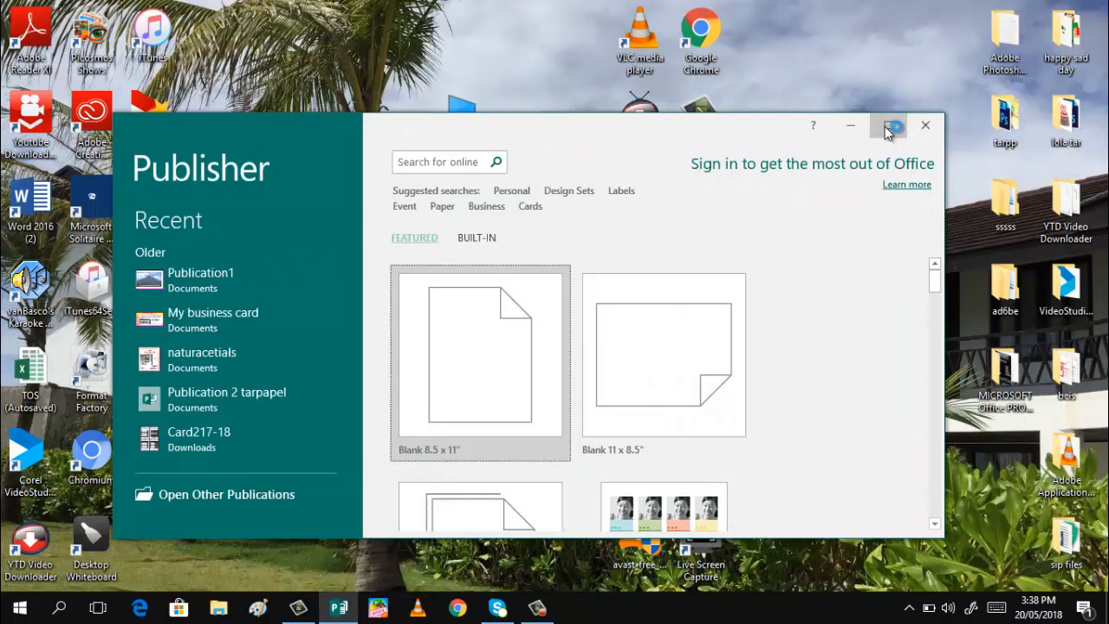
pyautogui.click(888, 126)
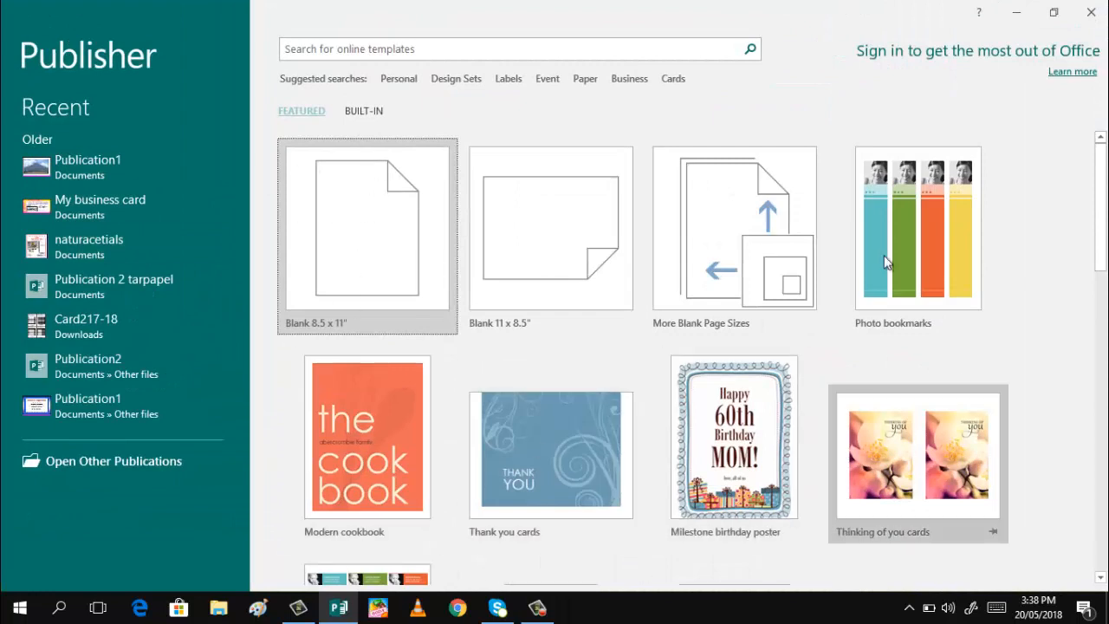
pyautogui.moveTo(887, 238)
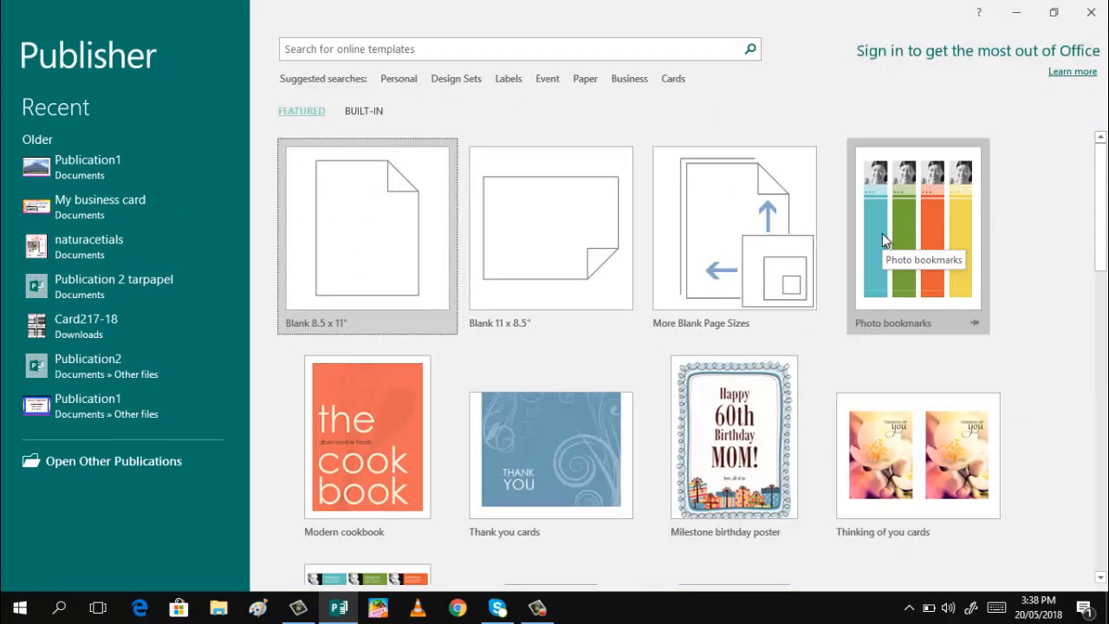
pyautogui.moveTo(874, 313)
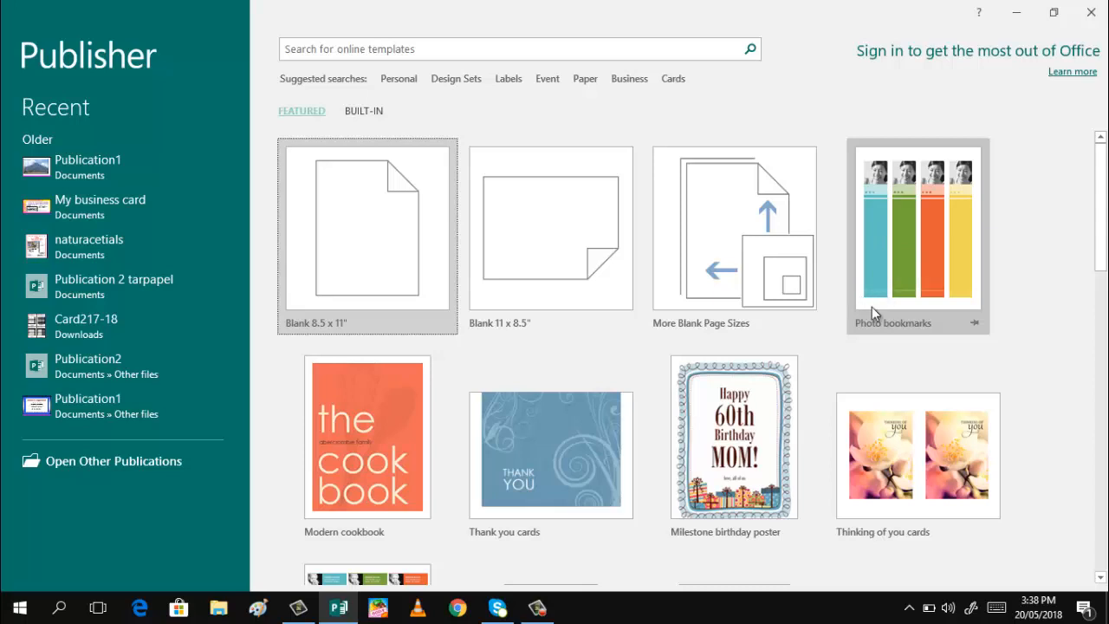
pyautogui.moveTo(884, 299)
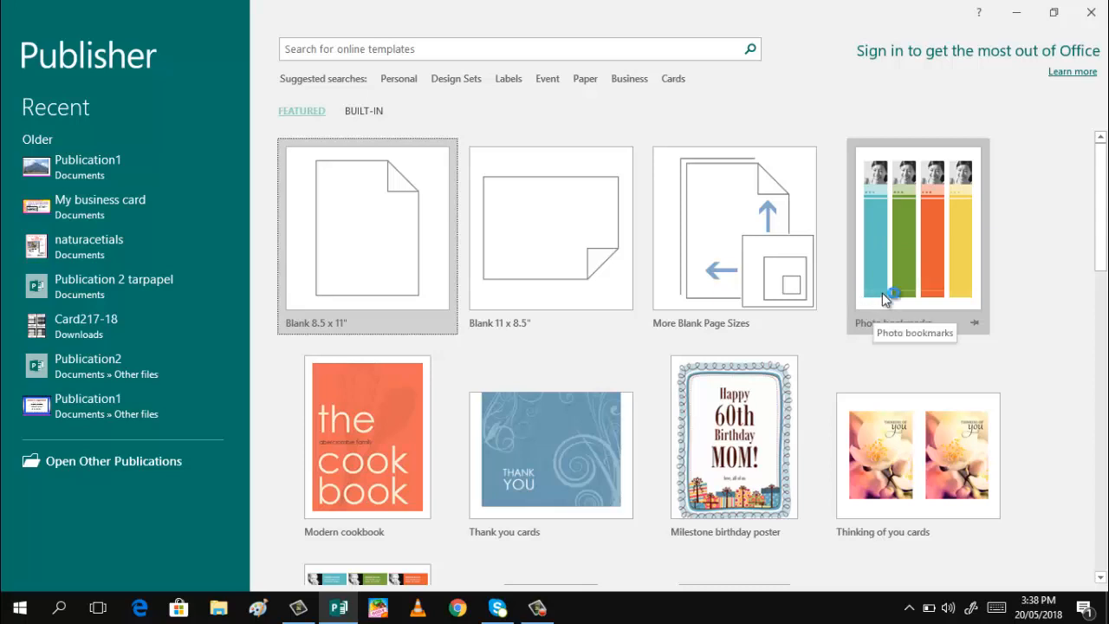
pyautogui.moveTo(888, 295)
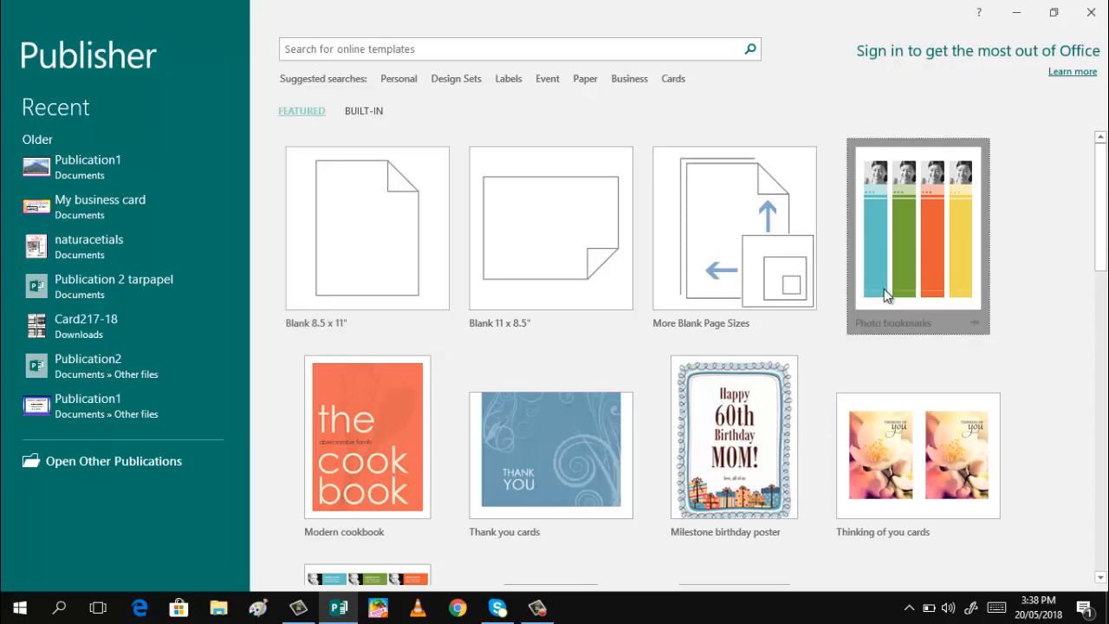
# Step: Preview the Photo bookmarks template and create a publication from it
pyautogui.click(917, 236)
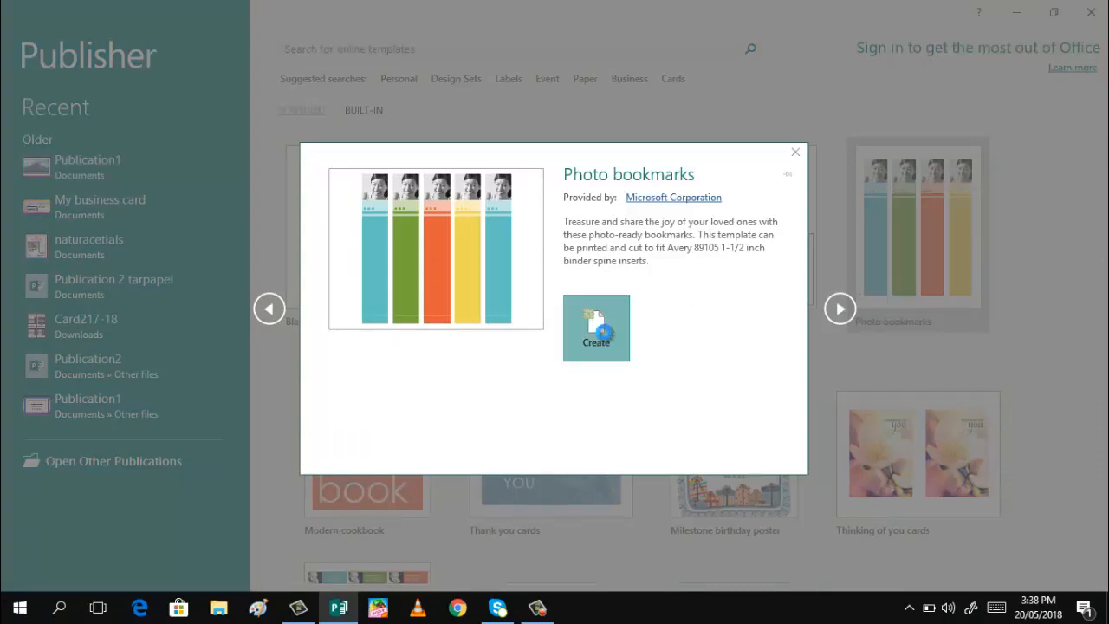
pyautogui.click(596, 328)
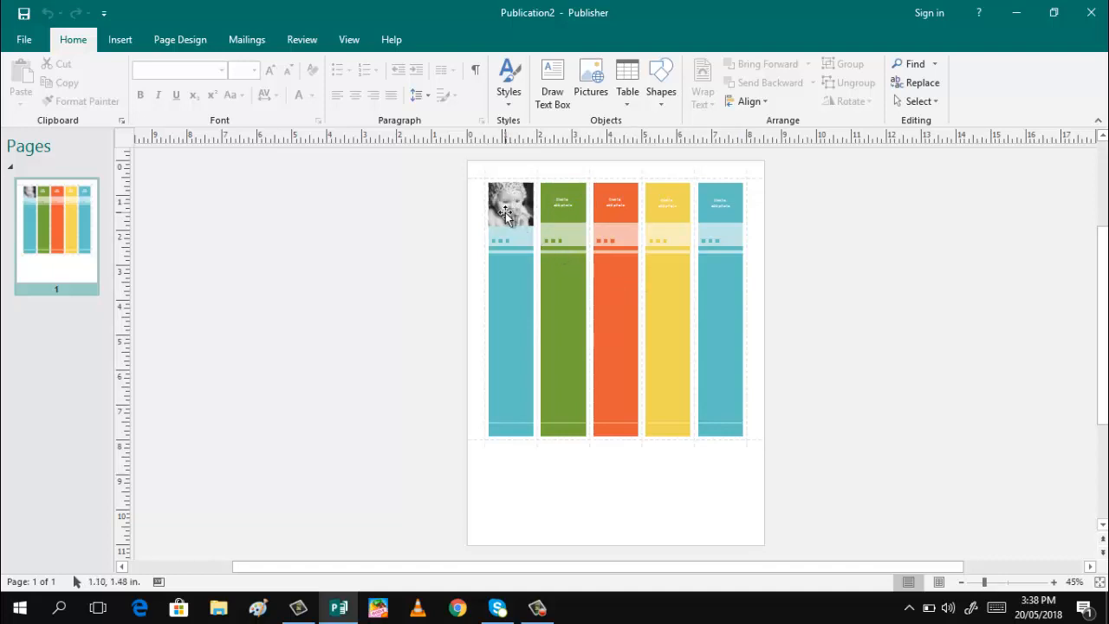
# Step: Replace the green strip's placeholder with photo IMG_0393 from the iPhone Photos2 folder
pyautogui.click(509, 203)
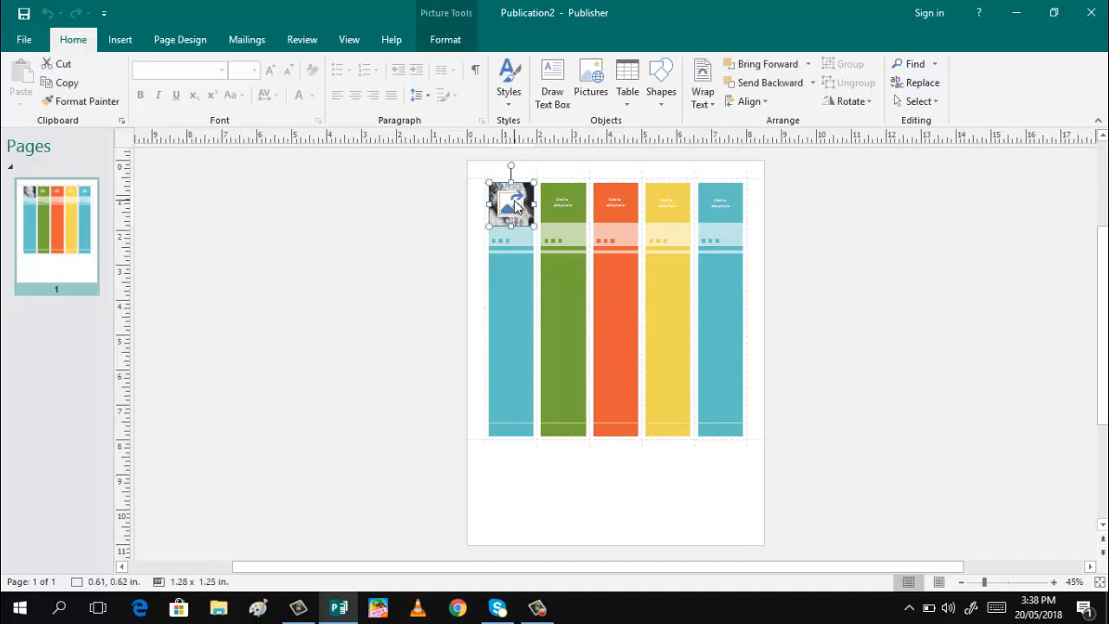
pyautogui.click(446, 39)
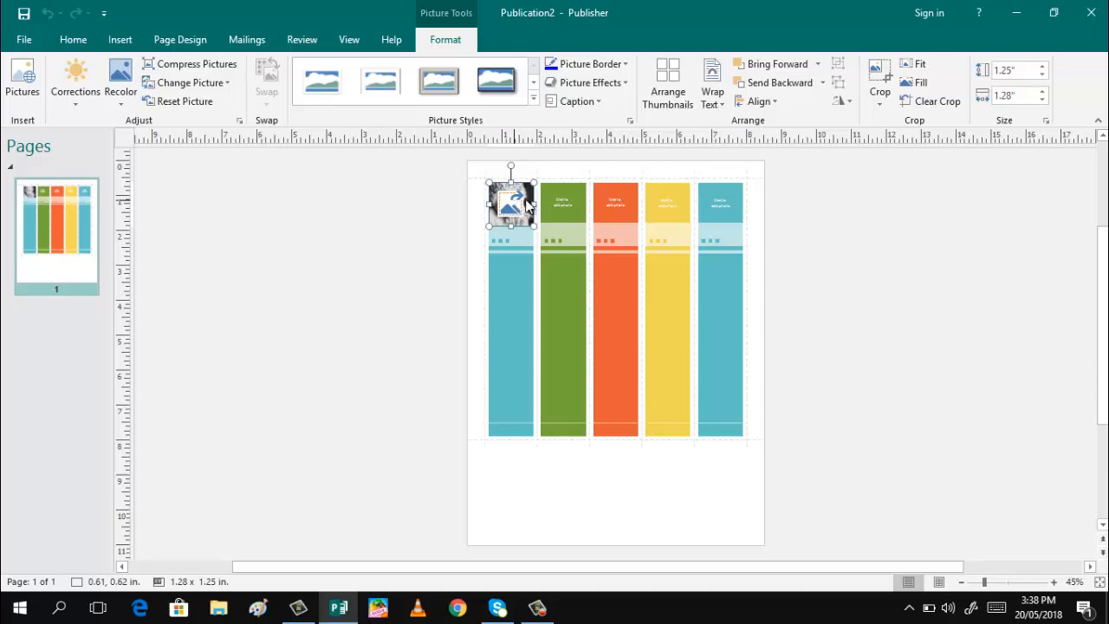
pyautogui.click(186, 83)
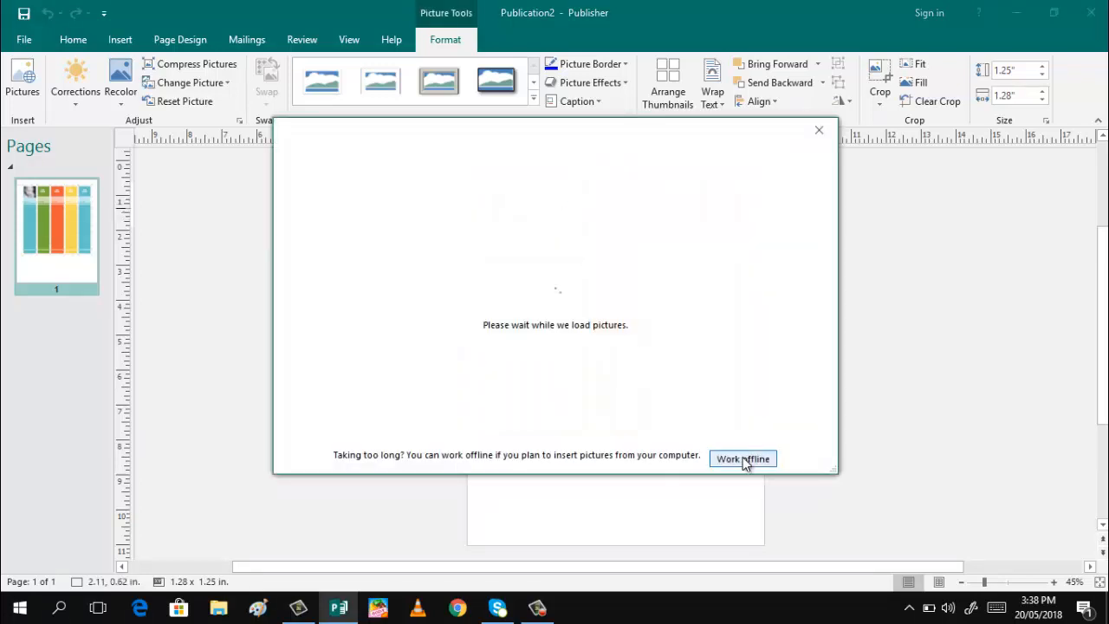
pyautogui.click(742, 459)
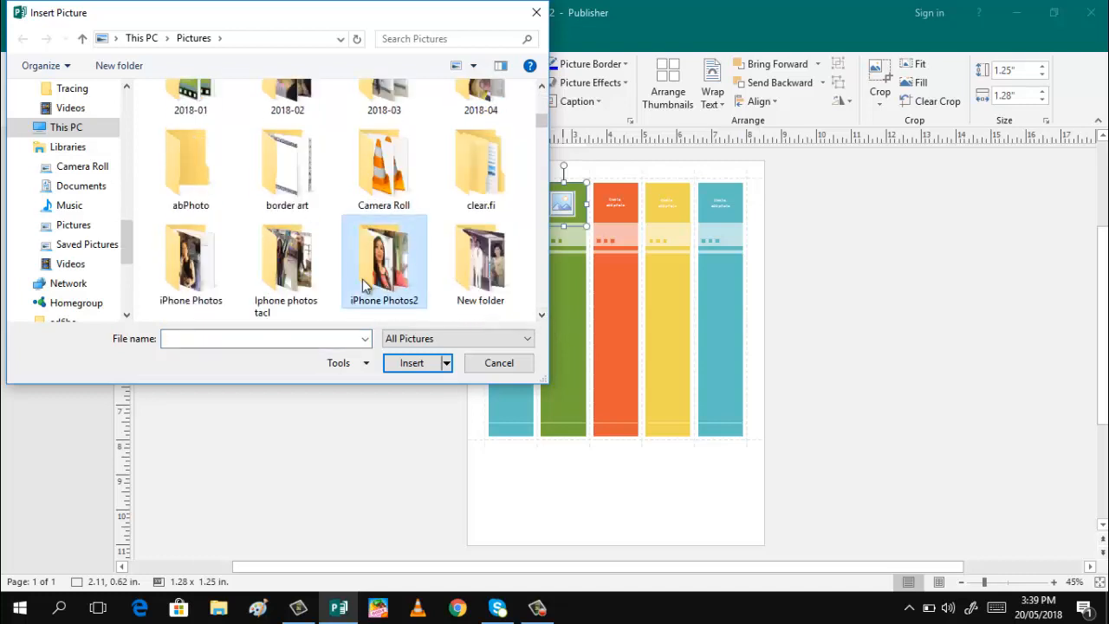
pyautogui.doubleClick(384, 260)
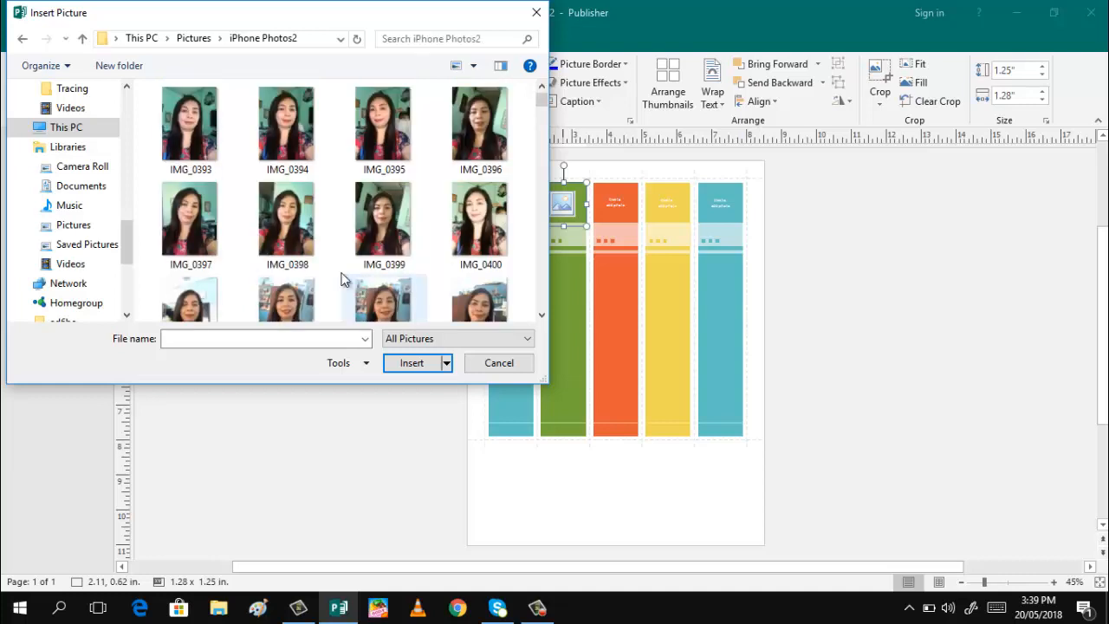
pyautogui.click(189, 125)
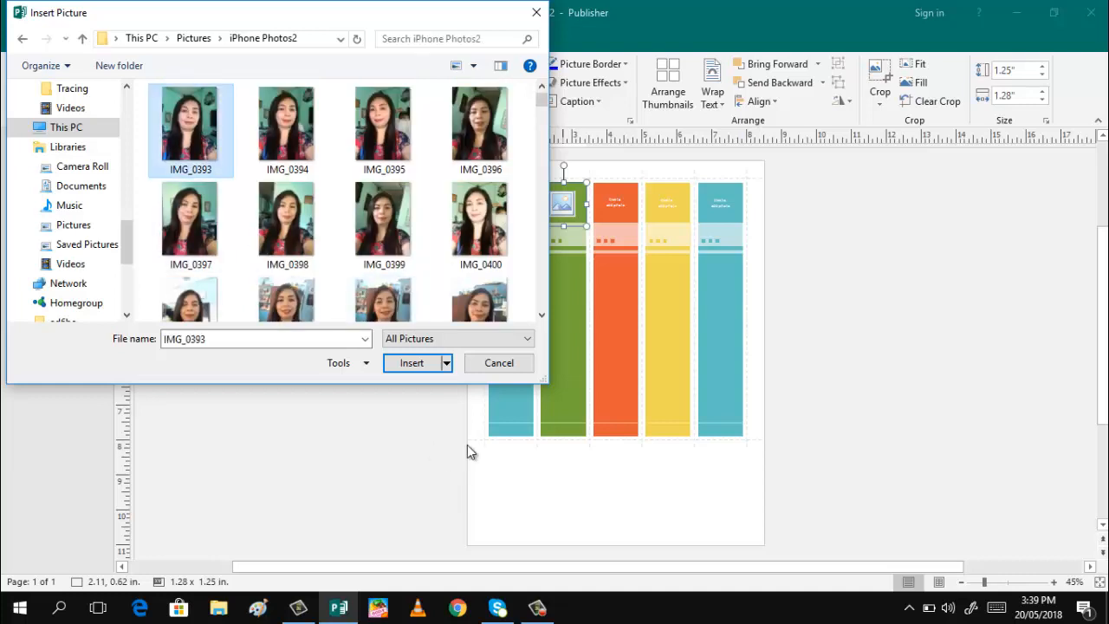
pyautogui.click(412, 362)
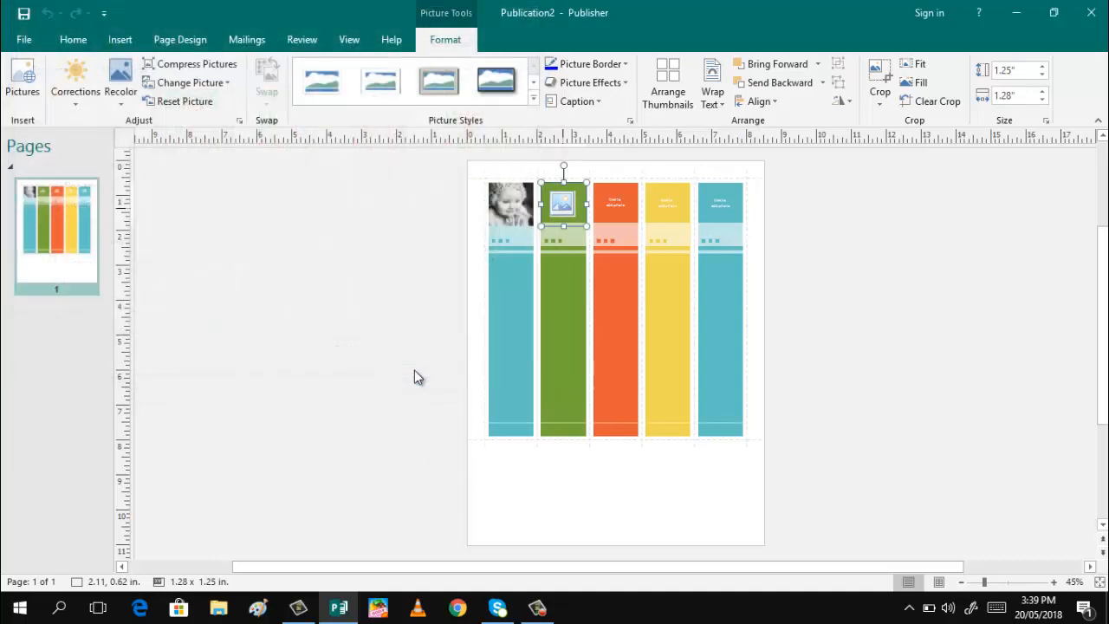
# Step: Crop the inserted photo to fit the green strip's picture area
pyautogui.click(879, 78)
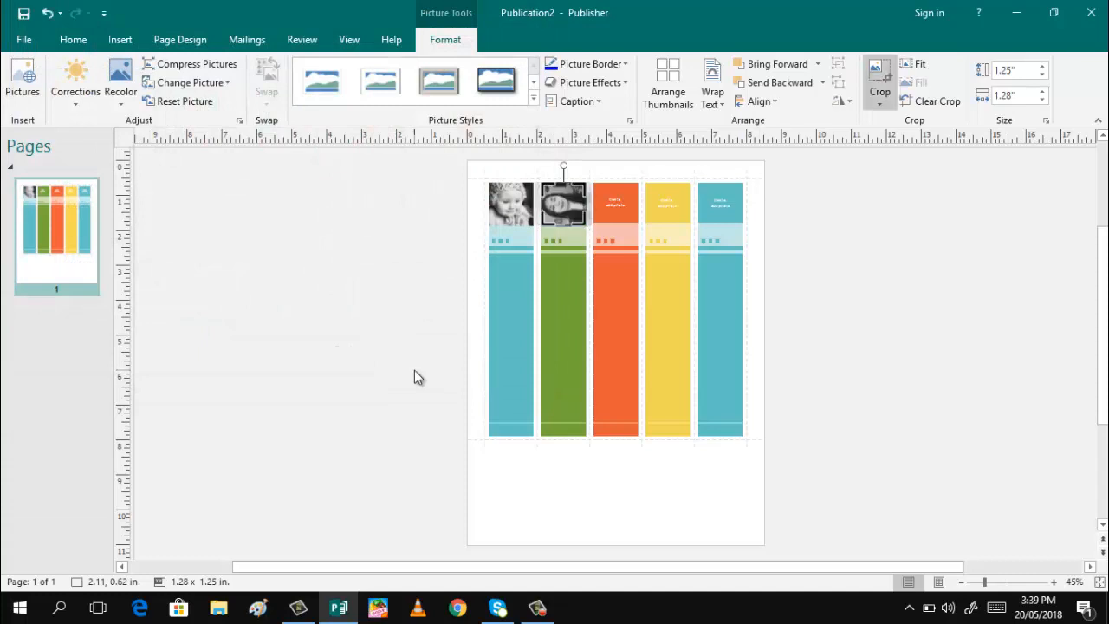
pyautogui.click(563, 203)
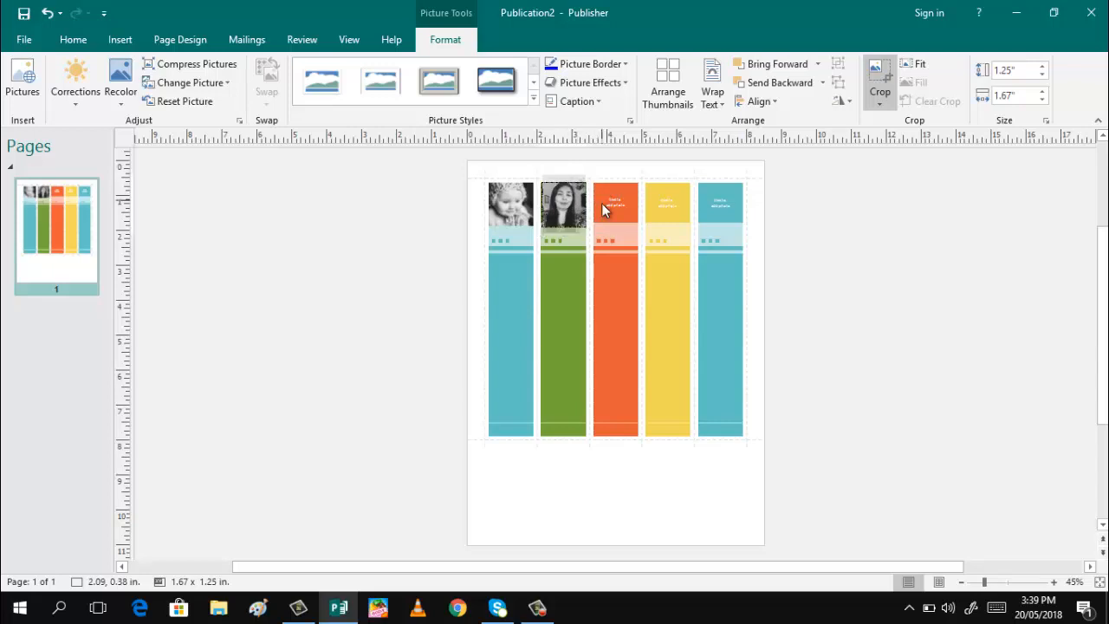
pyautogui.click(563, 203)
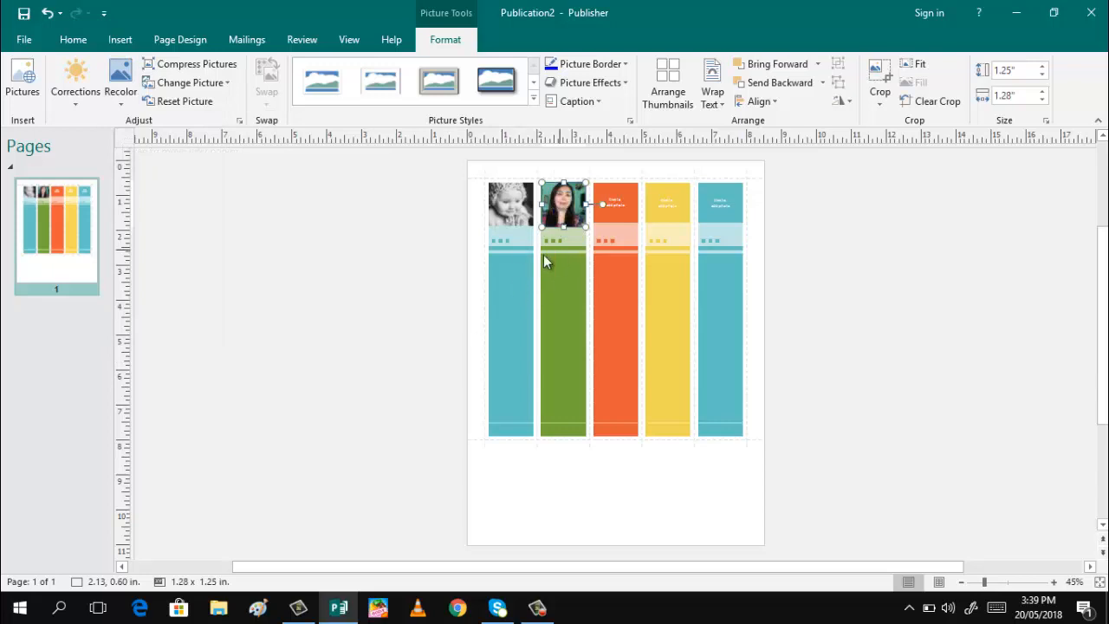
pyautogui.click(120, 78)
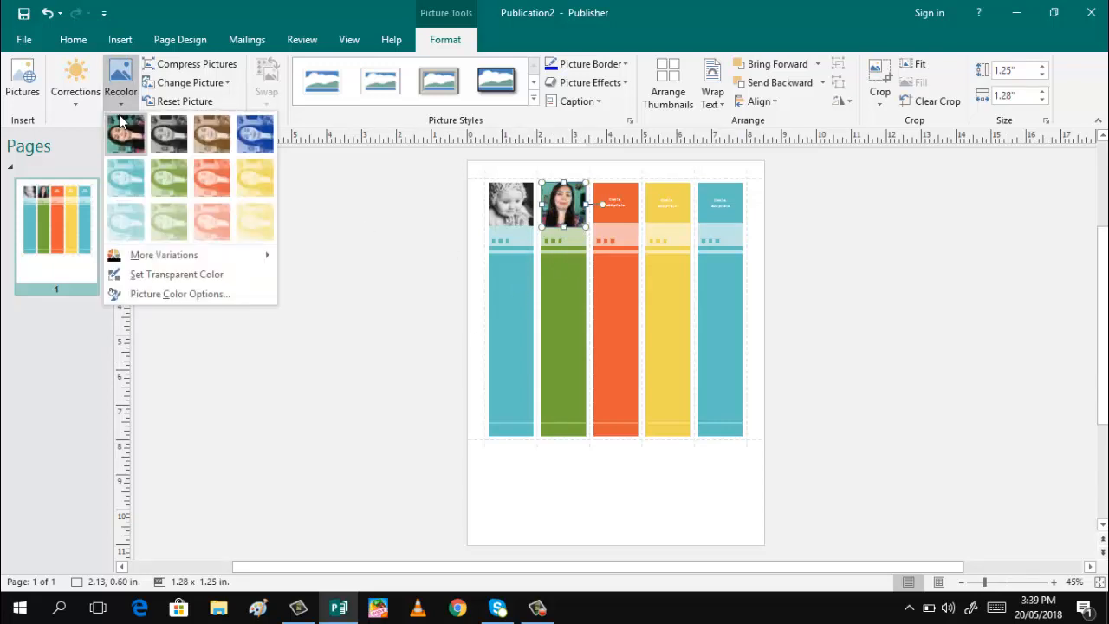
pyautogui.moveTo(587, 223)
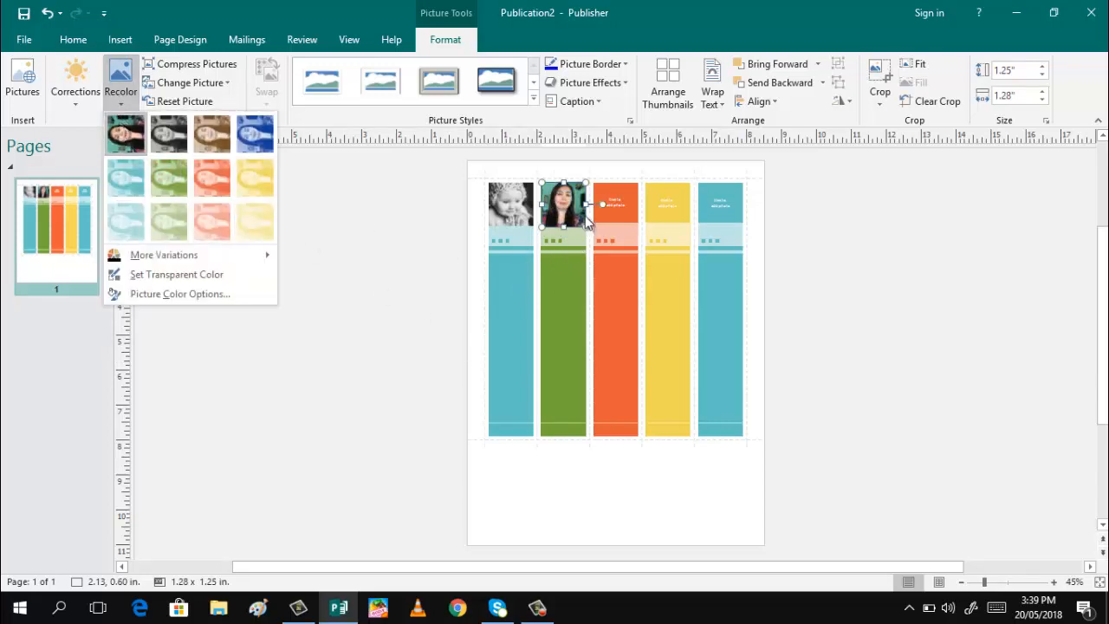
pyautogui.click(510, 204)
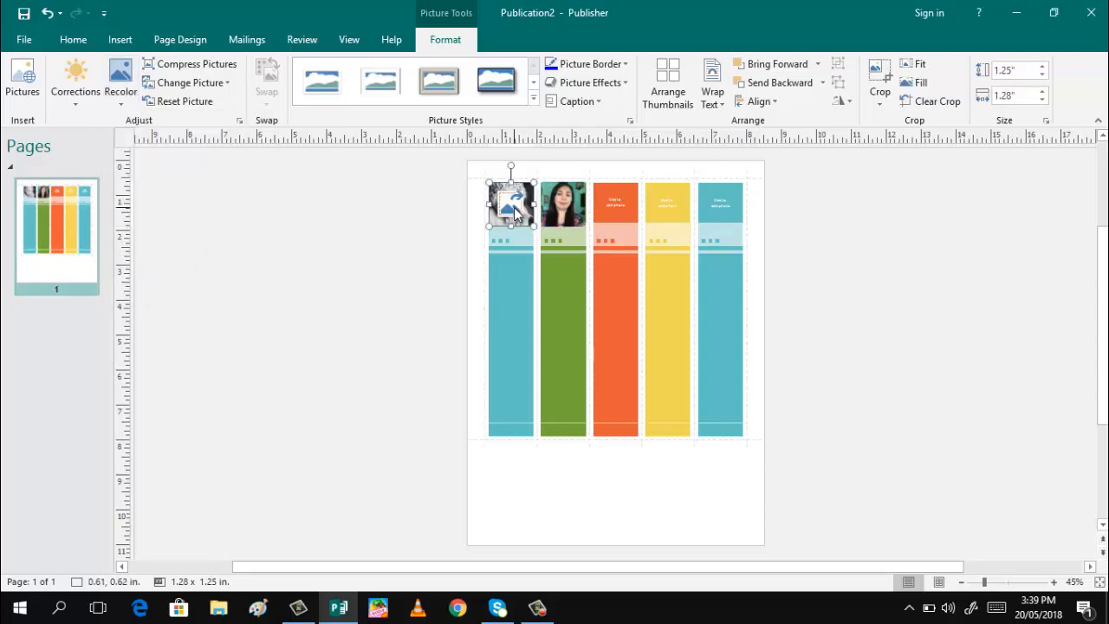
# Step: Insert the woman's photo IMG_0620 from the computer's pictures
pyautogui.click(21, 83)
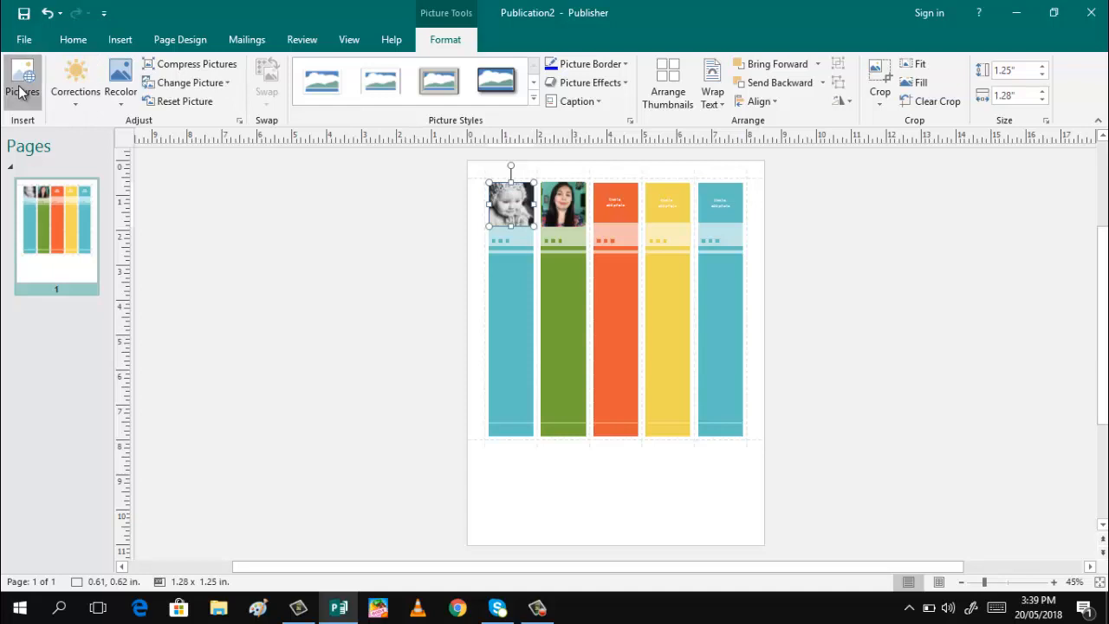
pyautogui.click(22, 83)
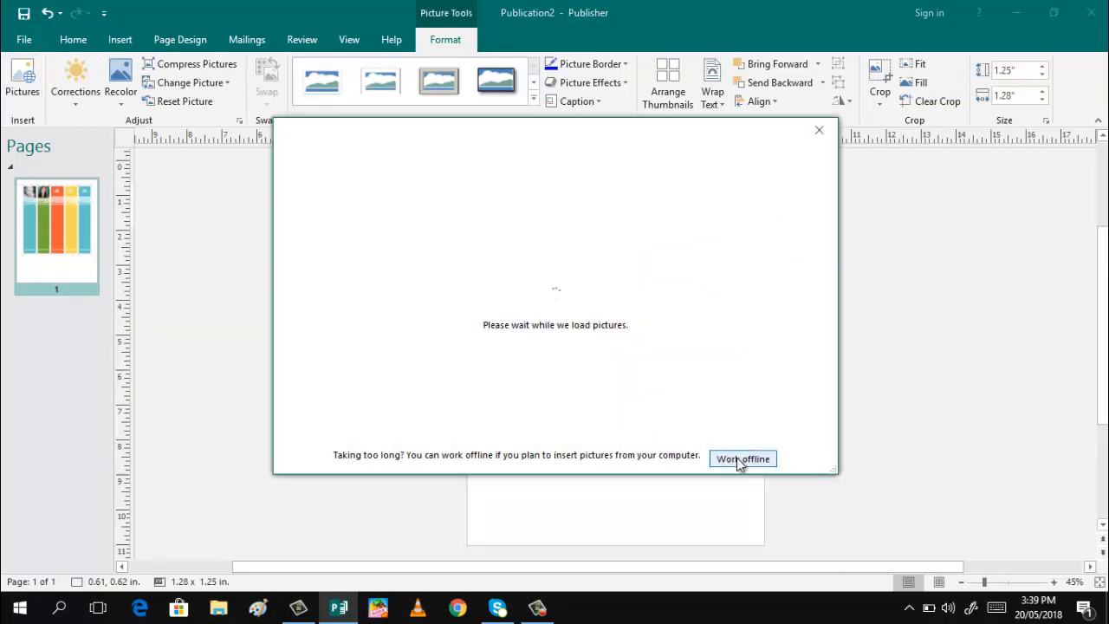
pyautogui.click(742, 459)
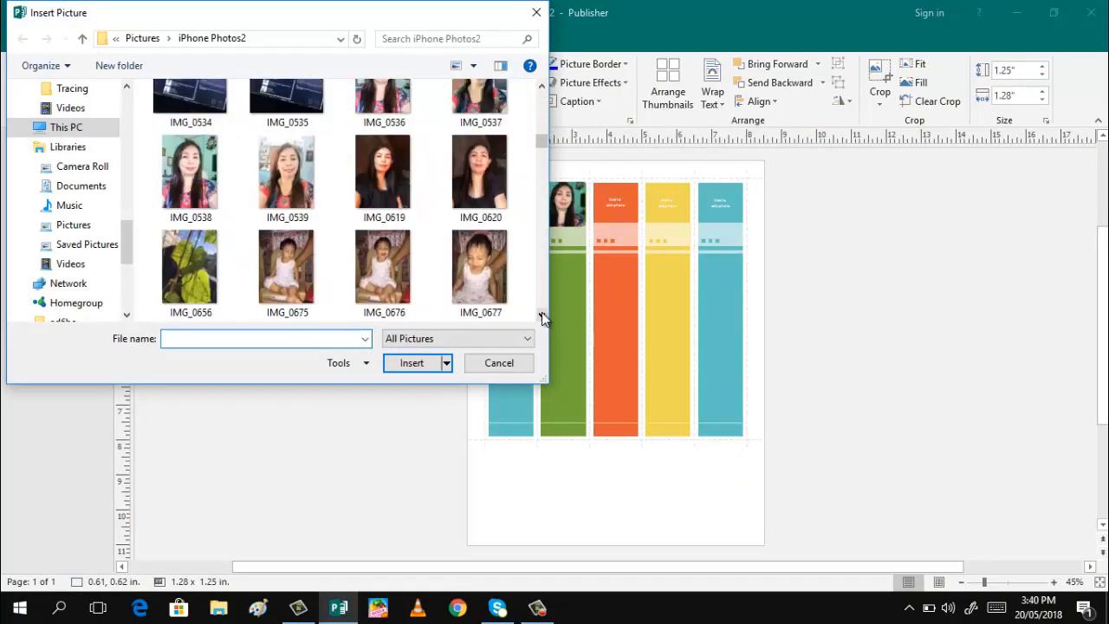
pyautogui.moveTo(480, 177)
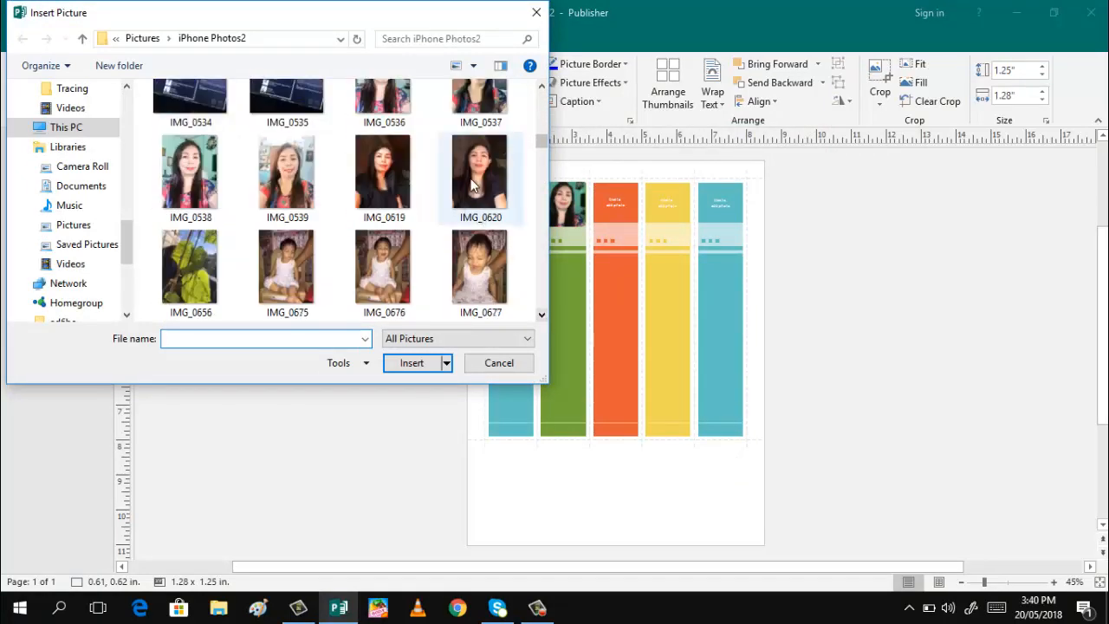
pyautogui.click(479, 174)
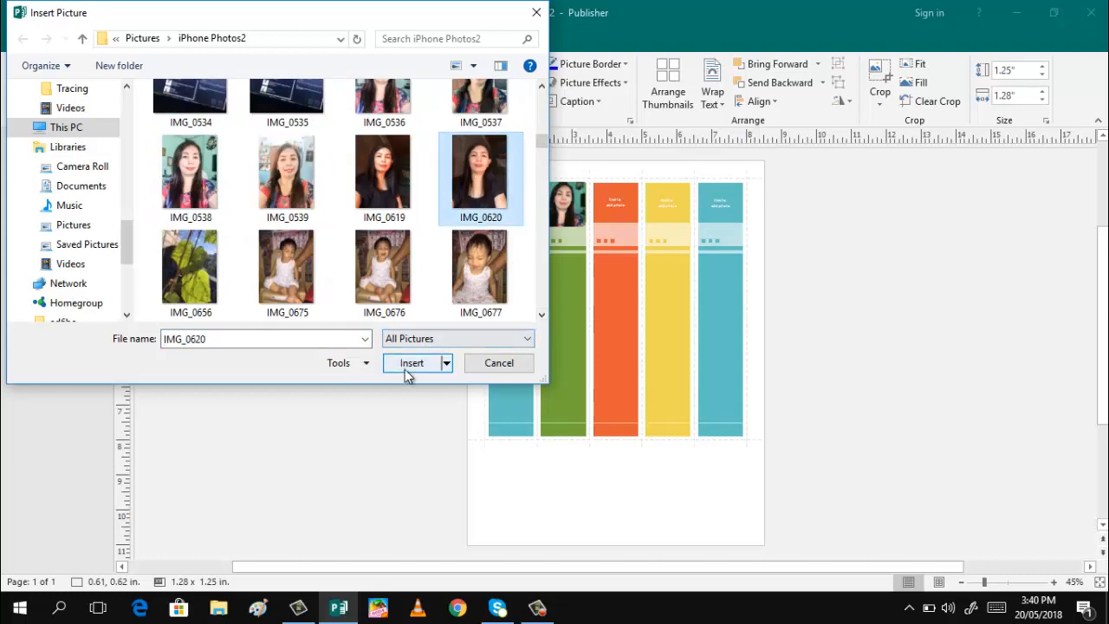
pyautogui.click(411, 362)
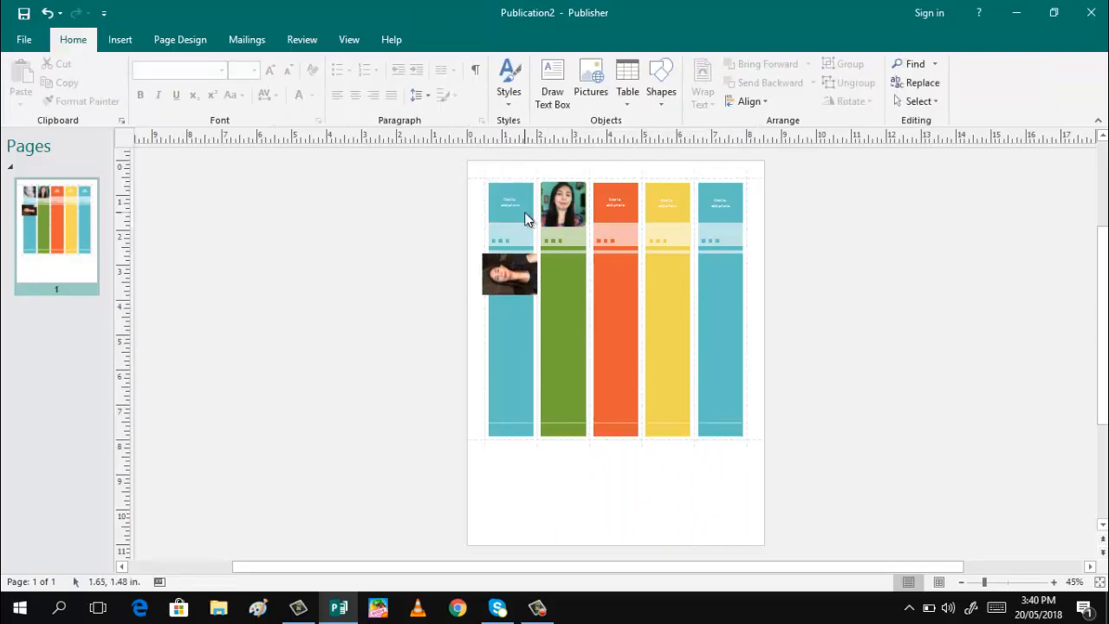
# Step: Drag the inserted photo onto the first, blue strip's top picture area
pyautogui.click(509, 274)
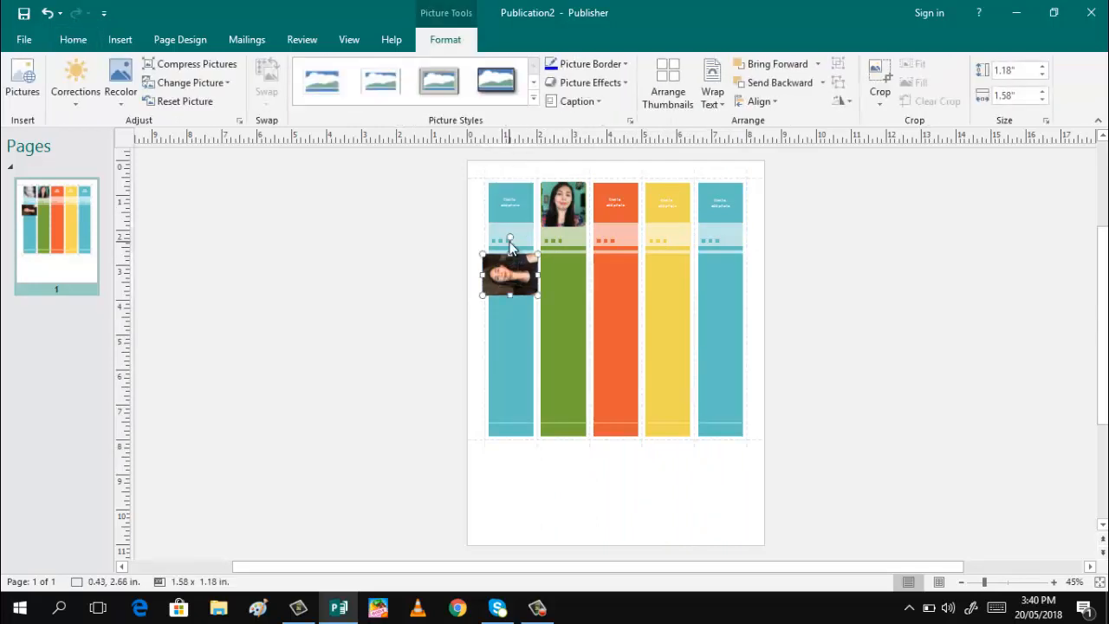
pyautogui.click(72, 39)
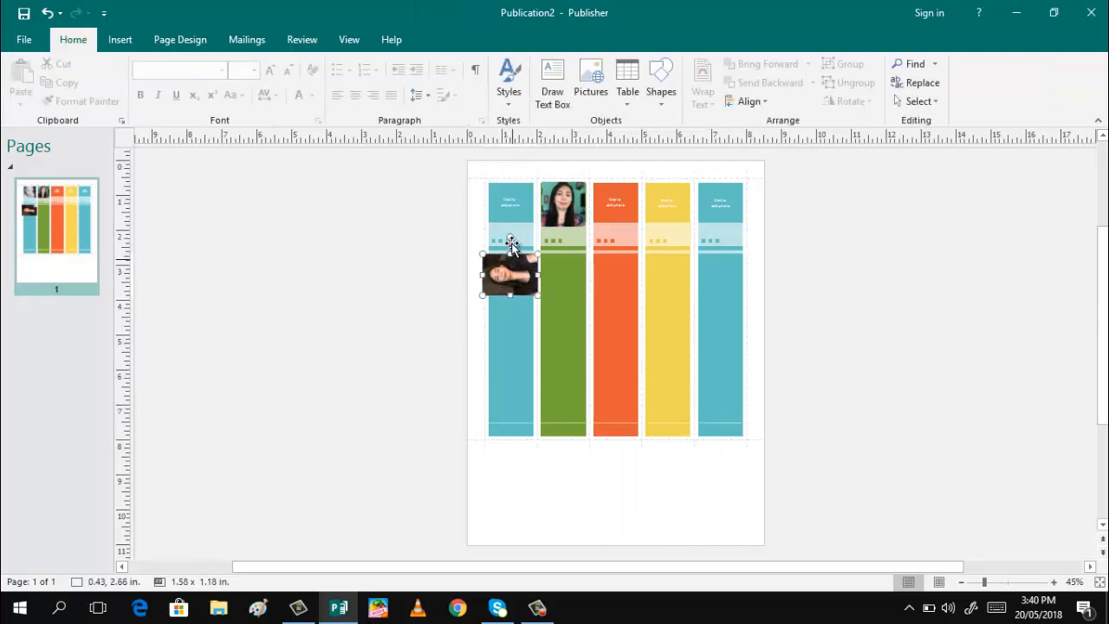
pyautogui.click(509, 273)
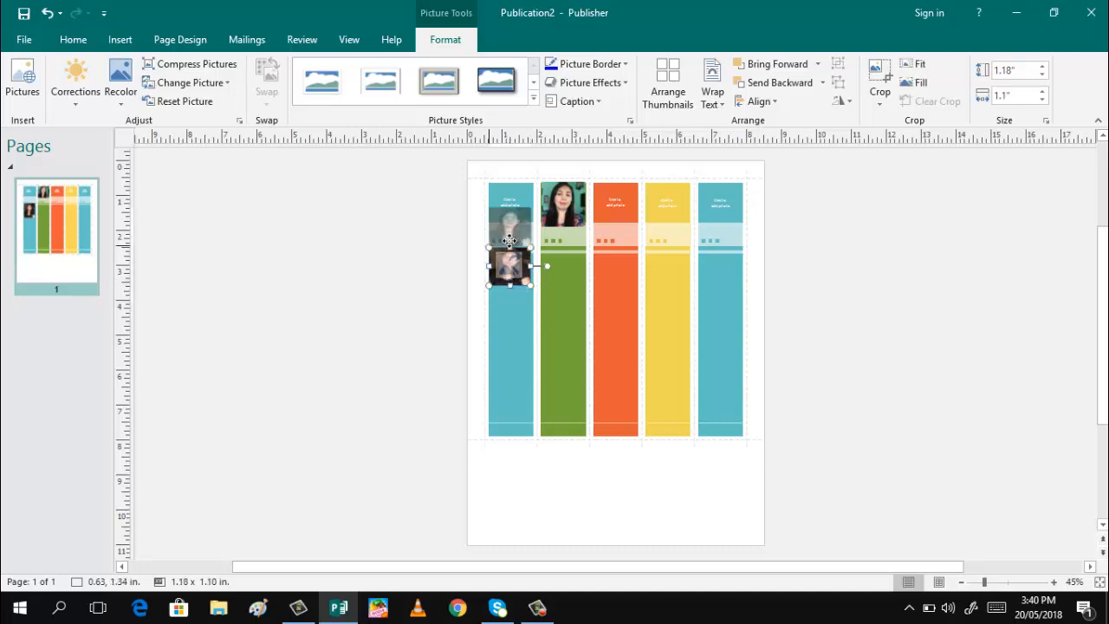
pyautogui.moveTo(510, 264); pyautogui.dragTo(509, 204)
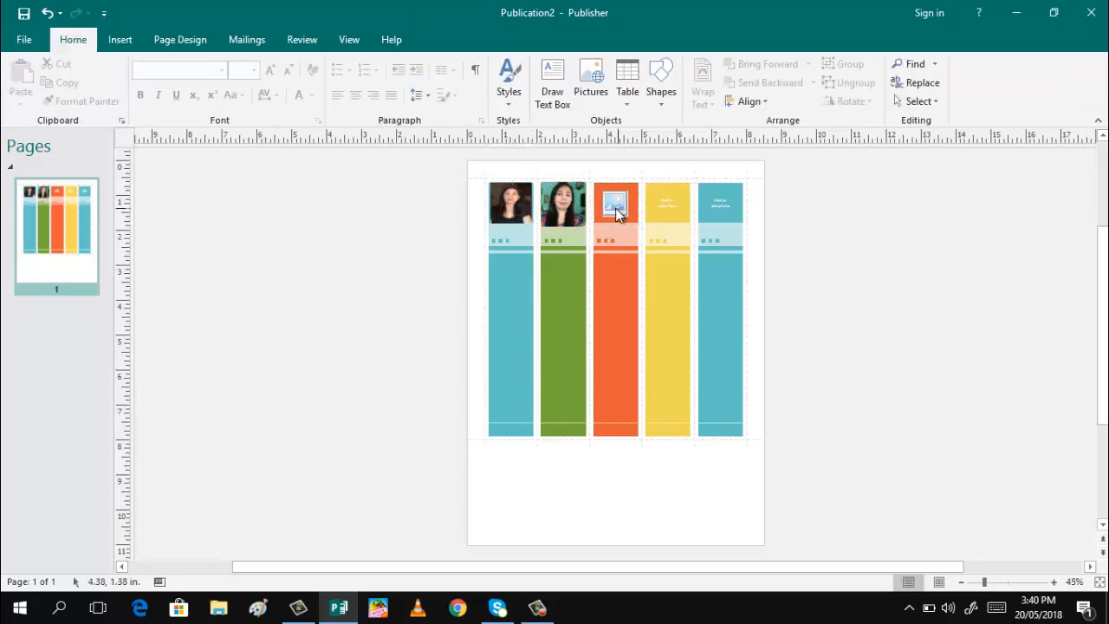
# Step: Insert a photo of the woman from the computer for the orange strip
pyautogui.click(511, 204)
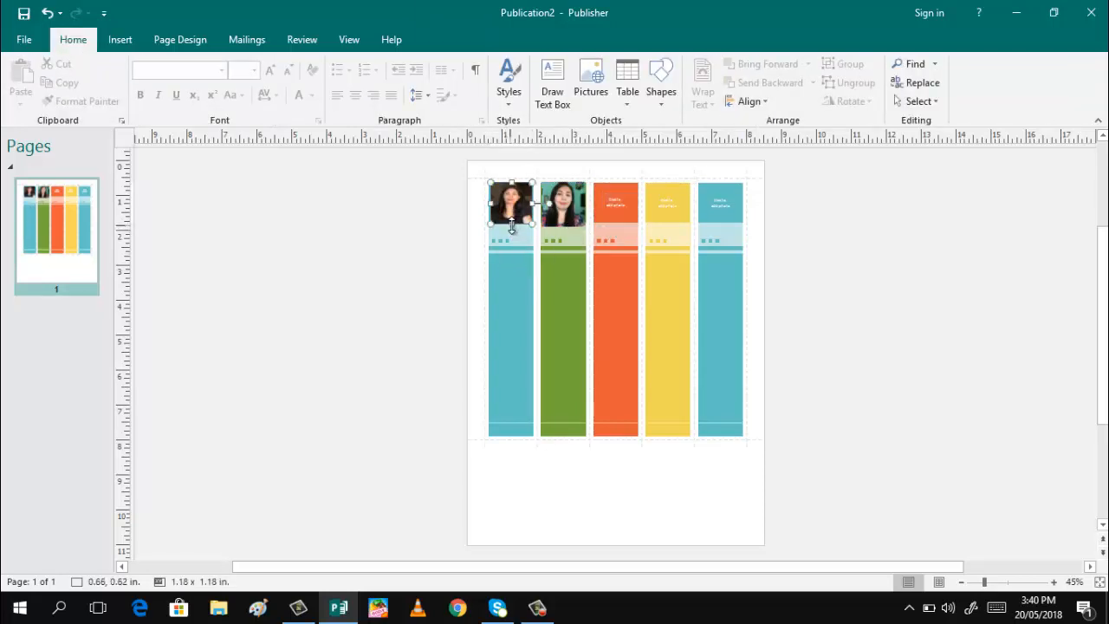
pyautogui.click(511, 206)
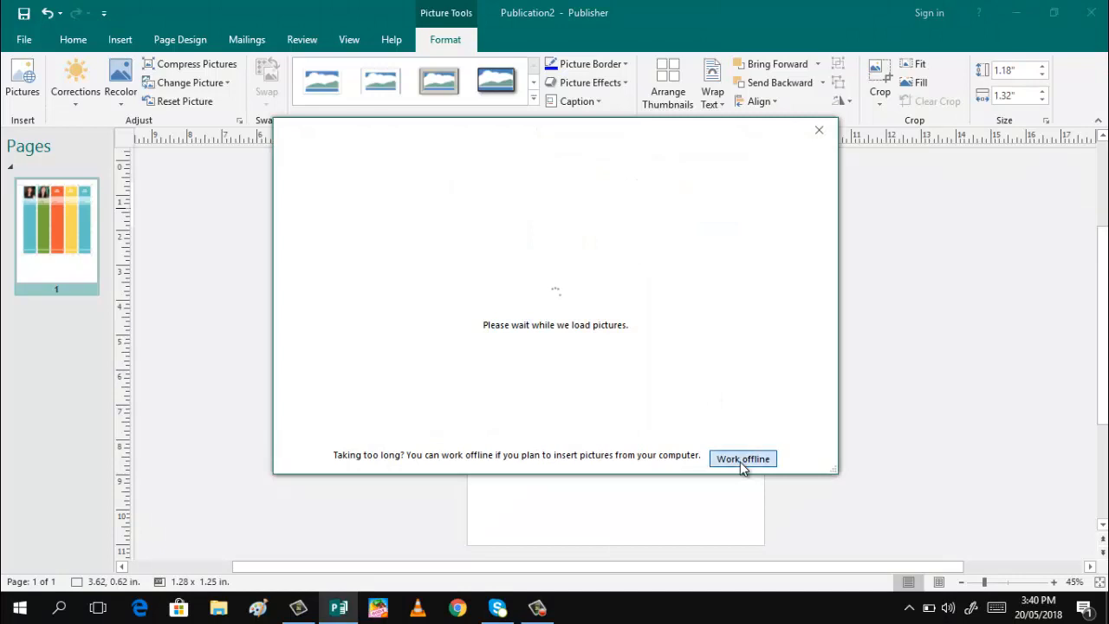
pyautogui.click(742, 458)
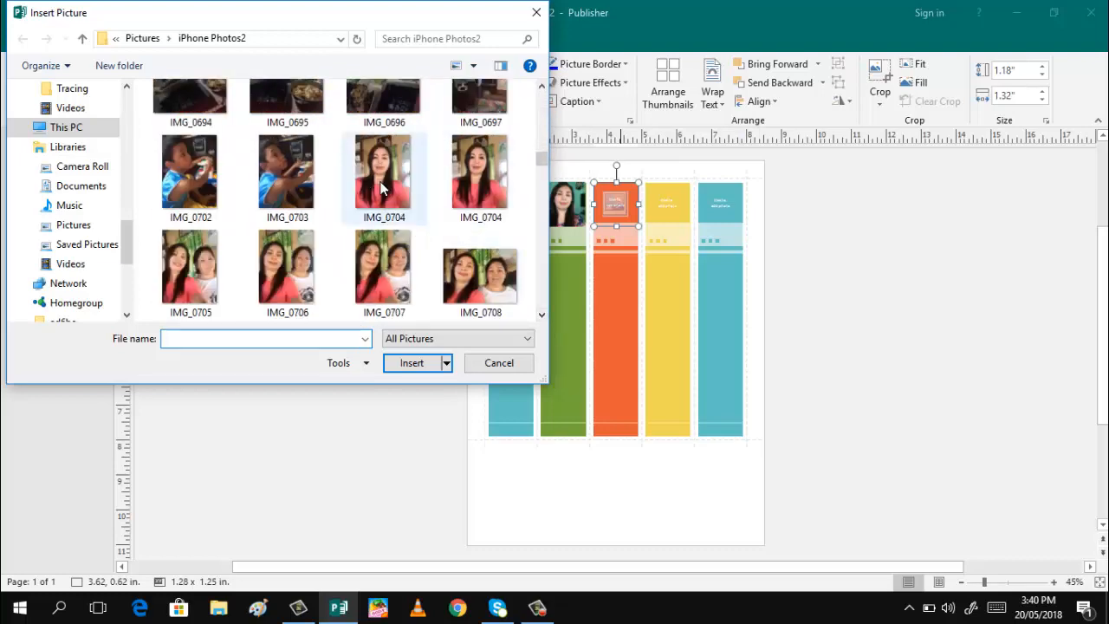
pyautogui.click(411, 362)
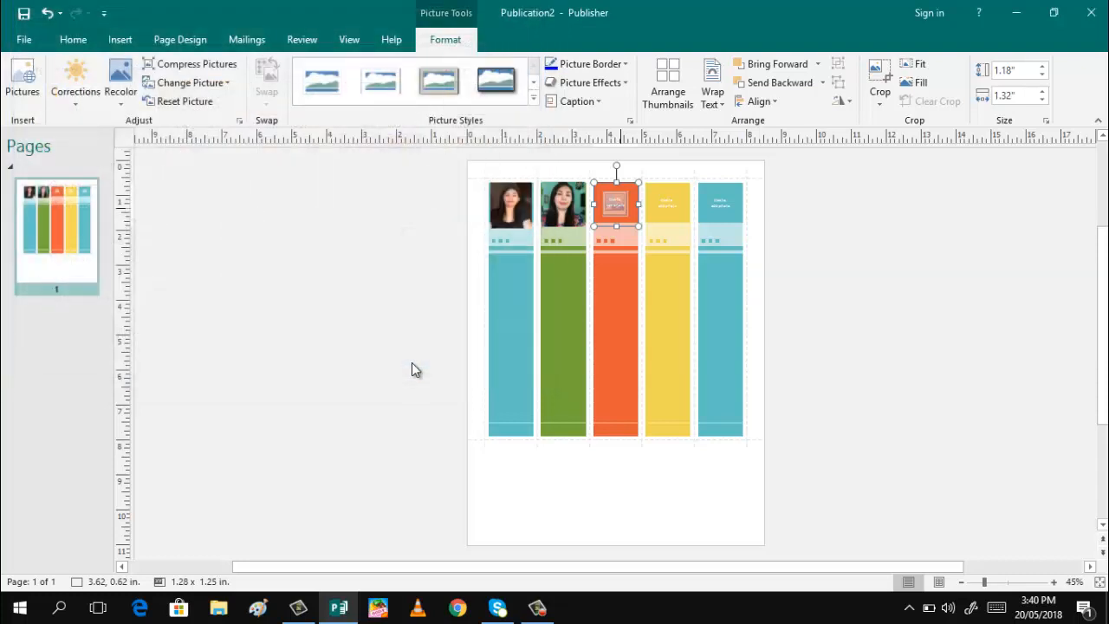
# Step: Move the photo onto the orange strip's top picture area
pyautogui.click(880, 78)
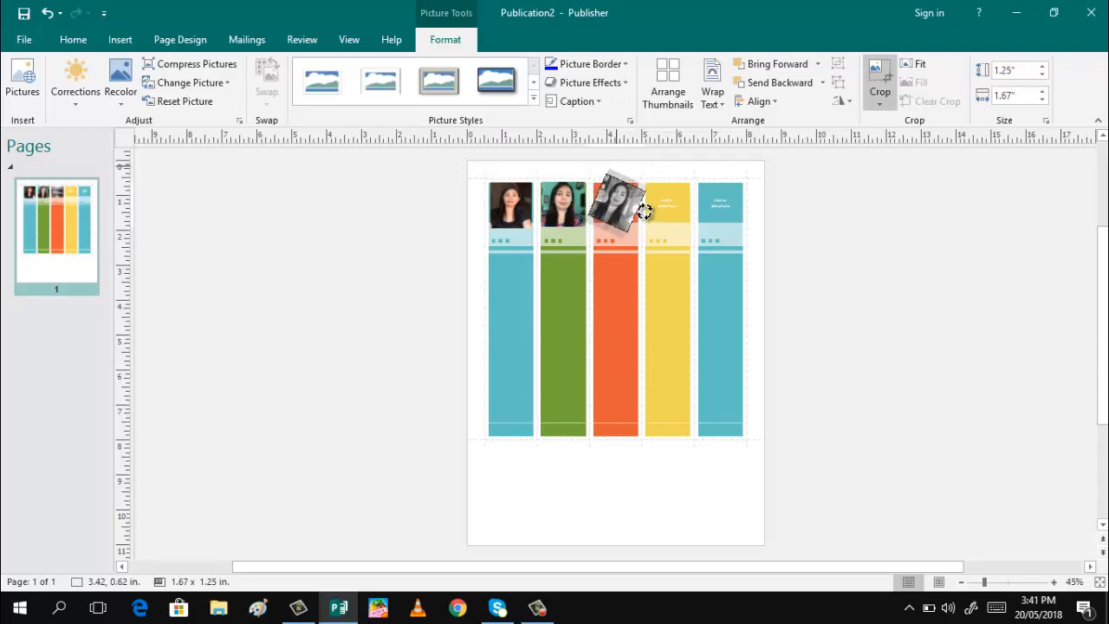
pyautogui.moveTo(615, 212); pyautogui.dragTo(620, 195)
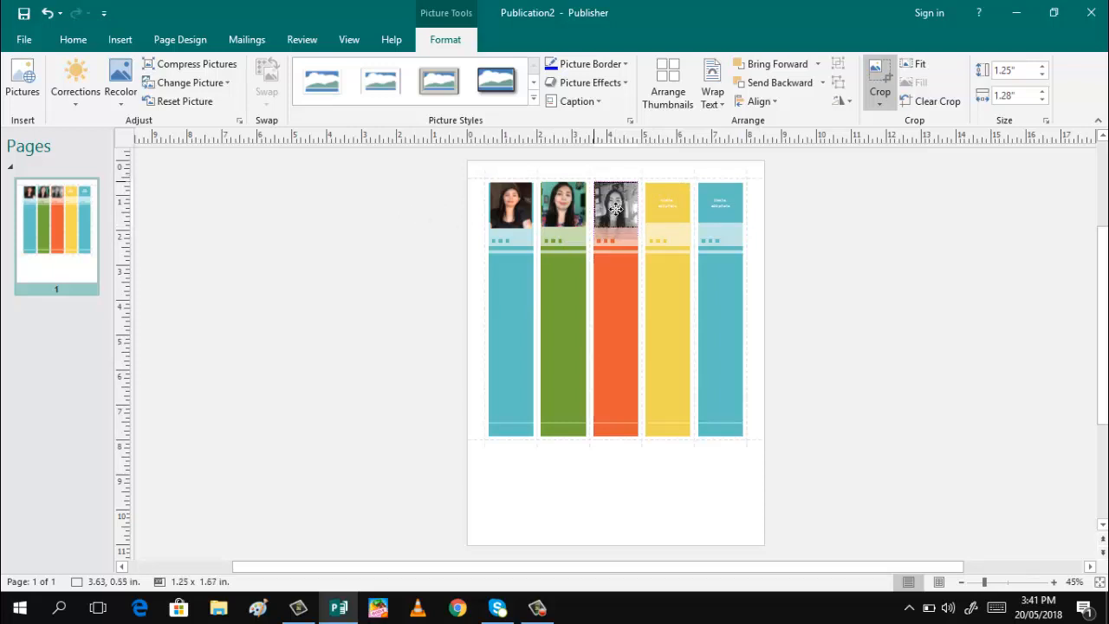
pyautogui.click(615, 204)
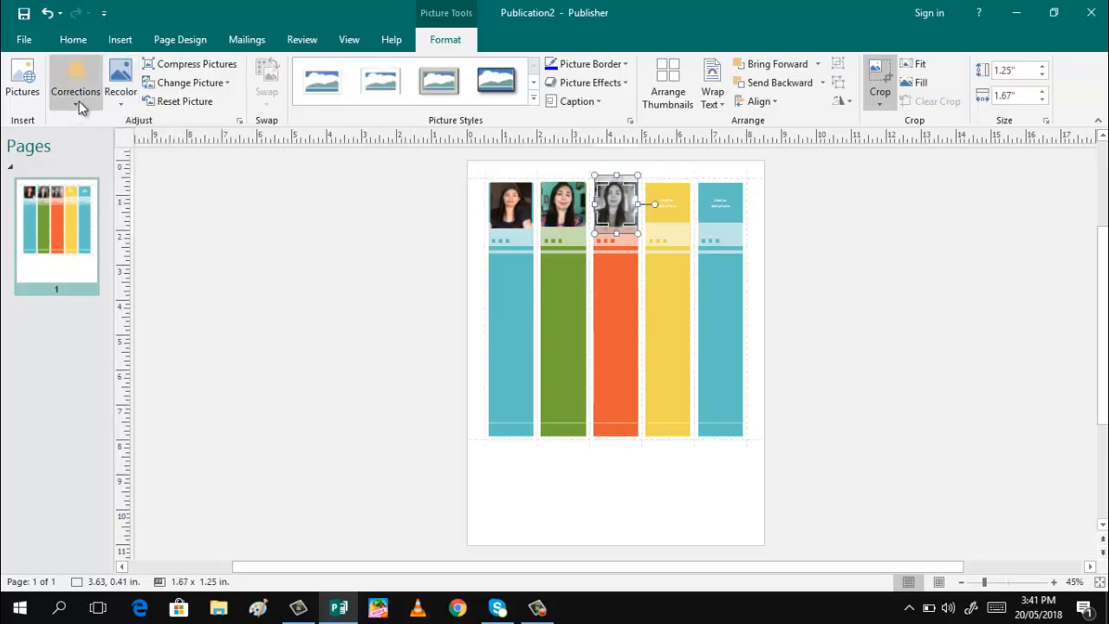
pyautogui.click(75, 83)
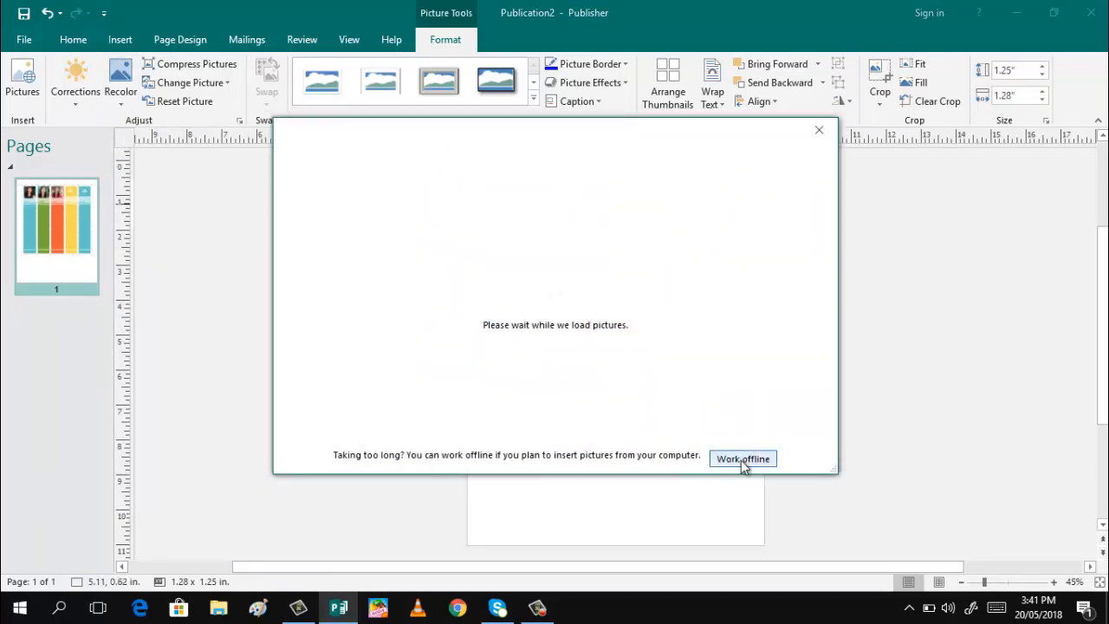
# Step: Insert the woman's photo IMG_0480 from the computer's pictures
pyautogui.click(742, 458)
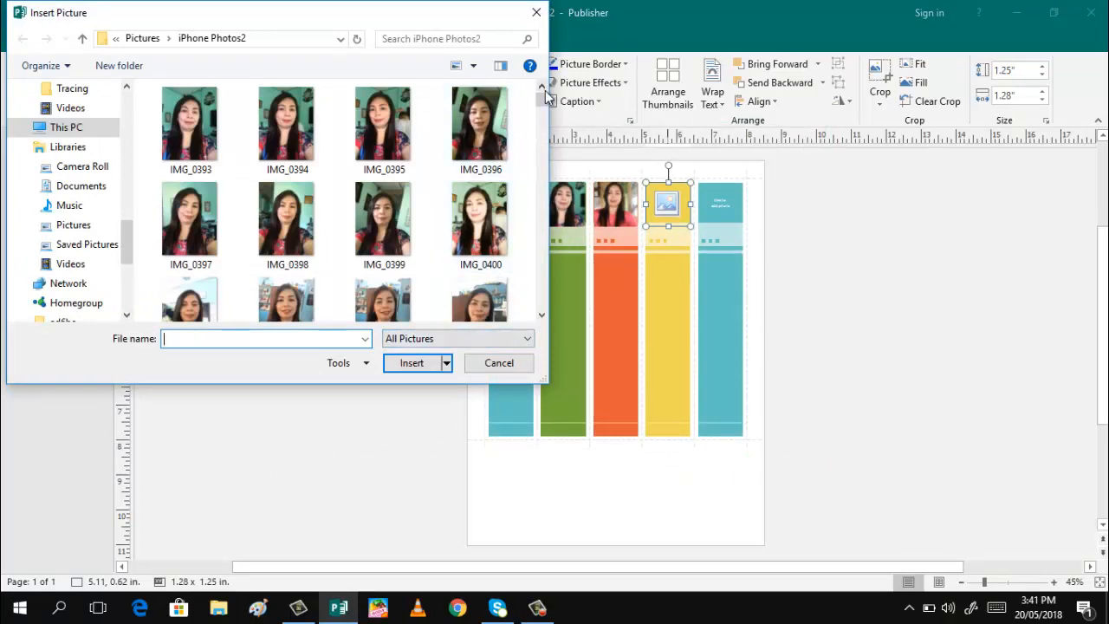
pyautogui.scroll(-3)
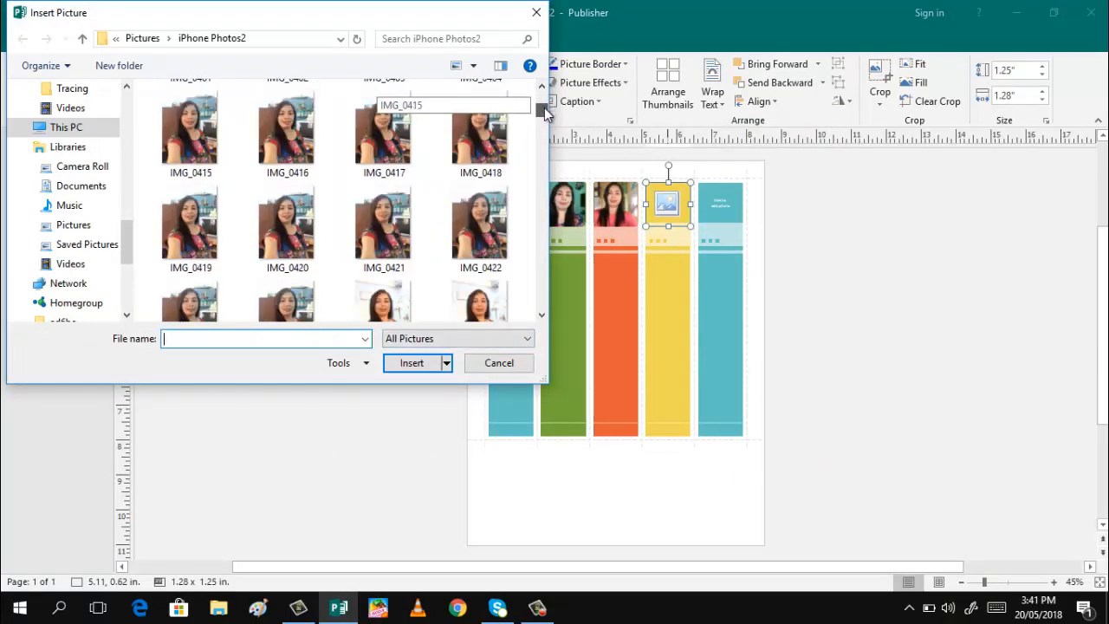
pyautogui.scroll(-3)
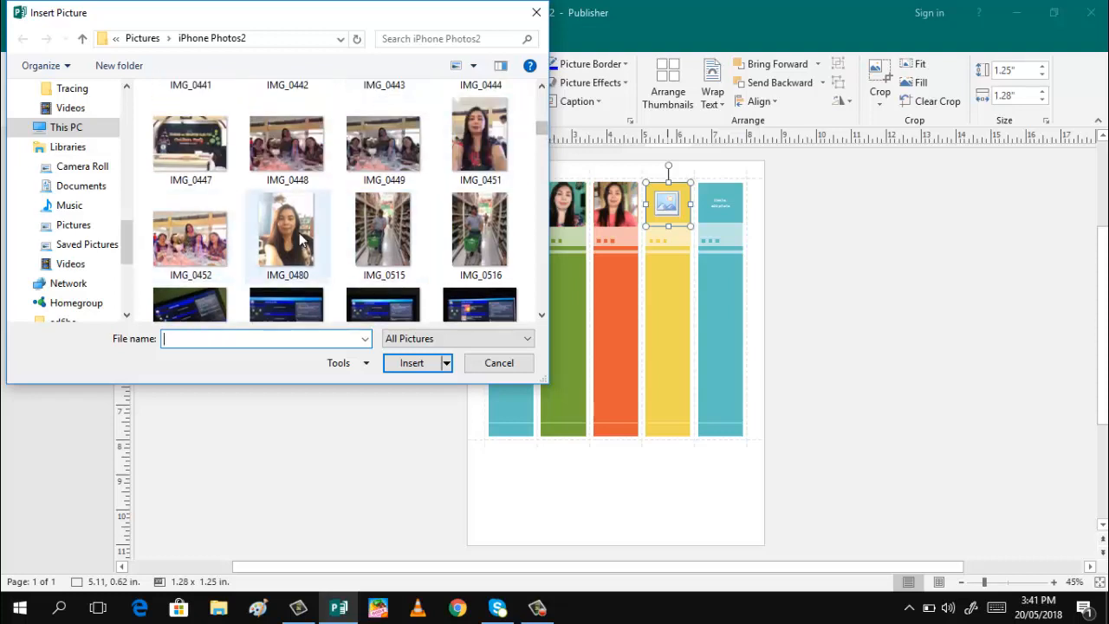
pyautogui.click(287, 234)
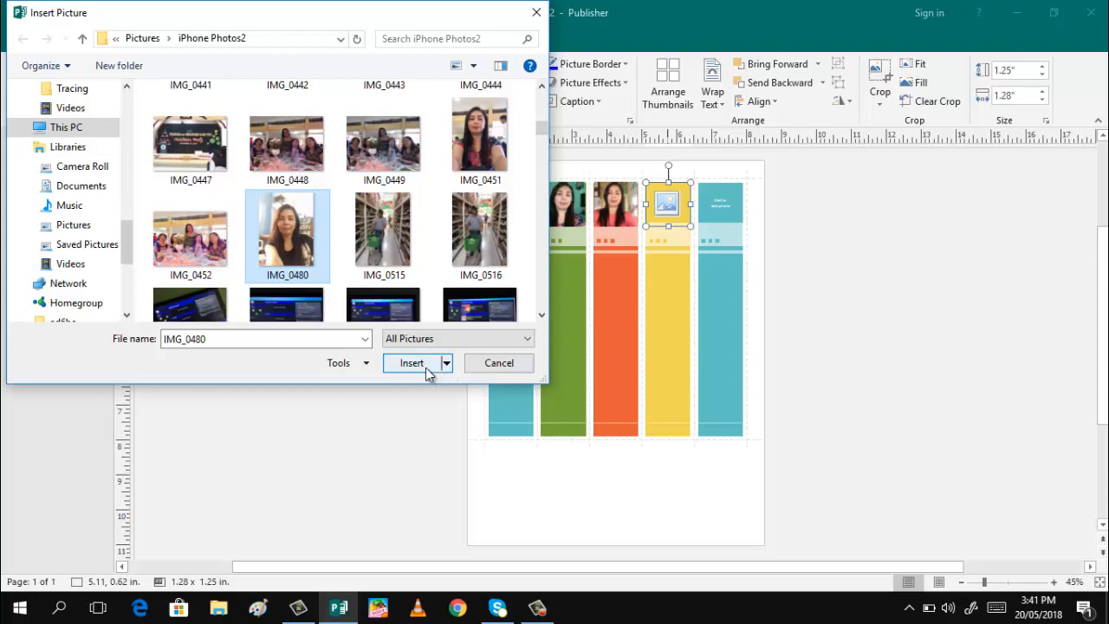
pyautogui.click(411, 362)
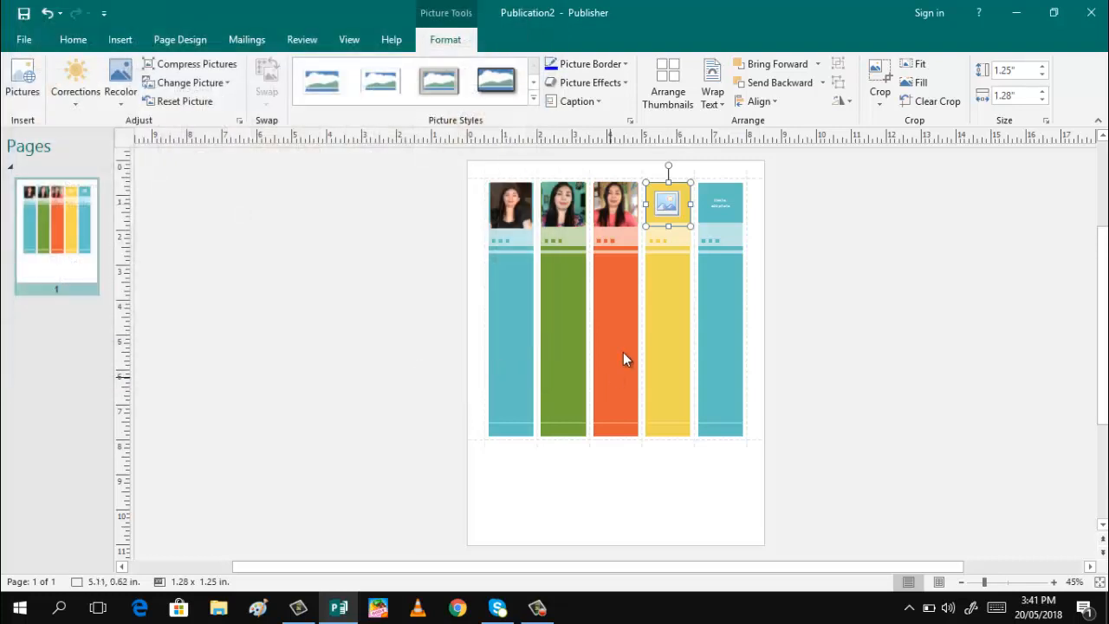
# Step: Place the photo on the yellow strip's top picture area
pyautogui.click(880, 83)
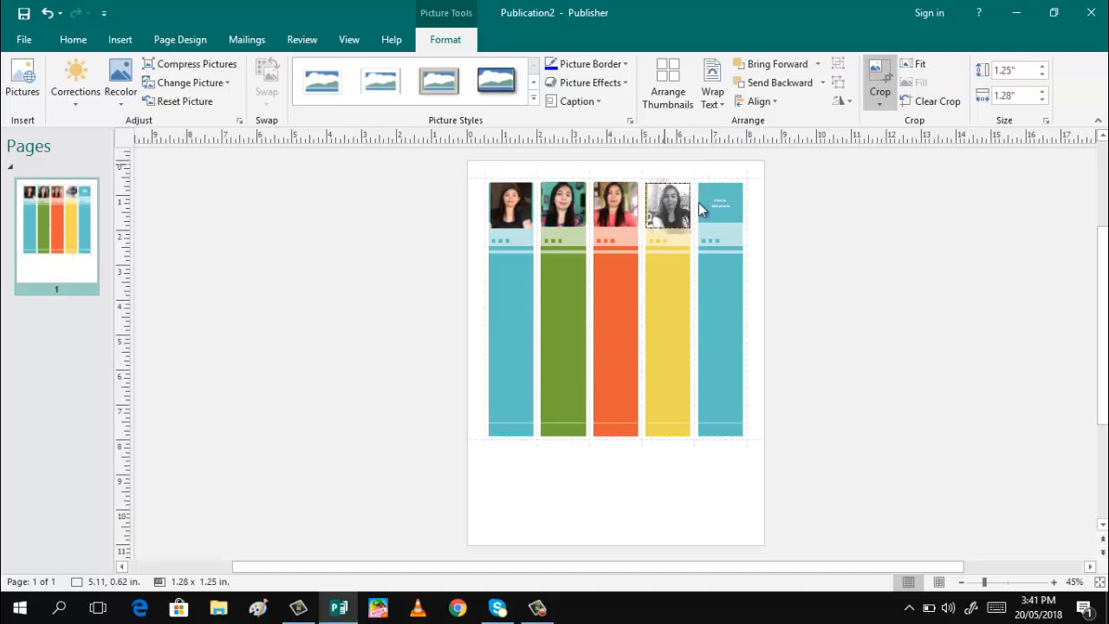
pyautogui.click(667, 205)
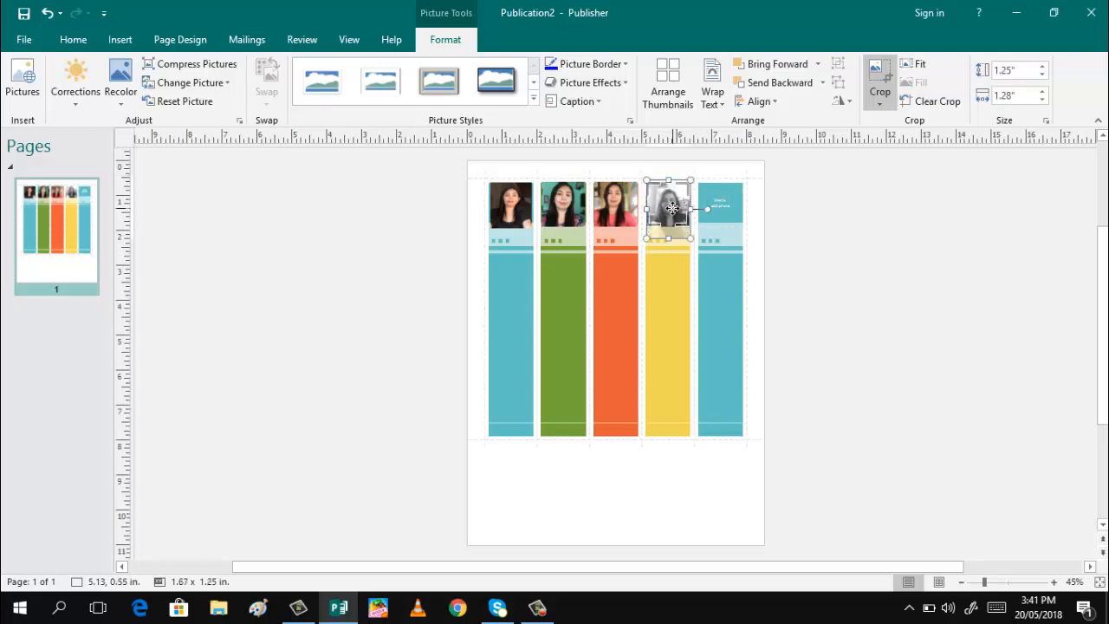
pyautogui.click(915, 82)
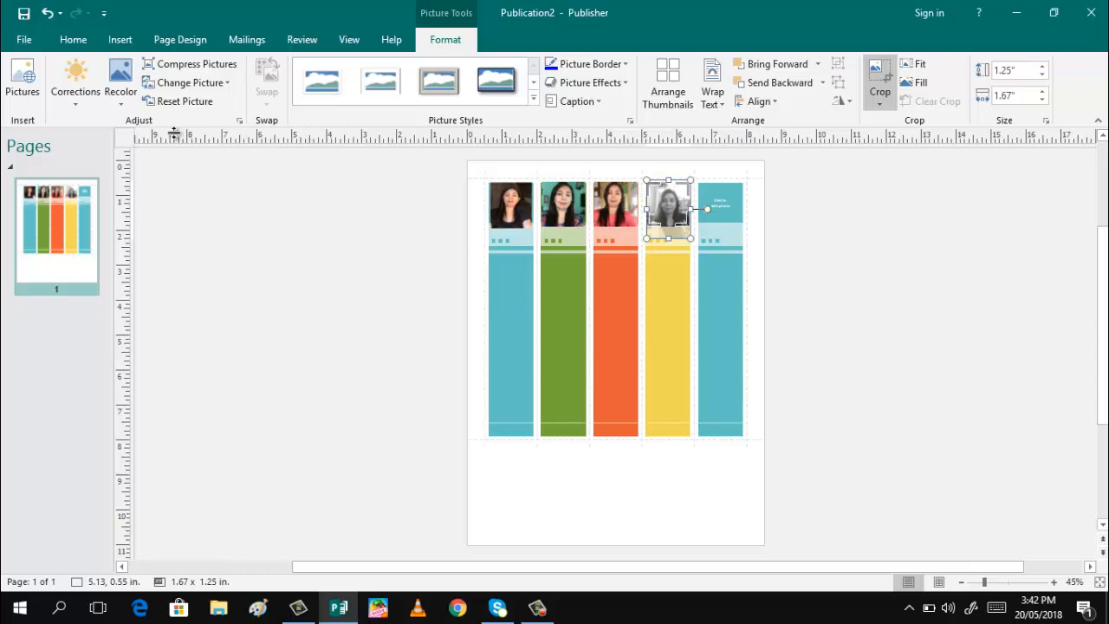
pyautogui.click(120, 82)
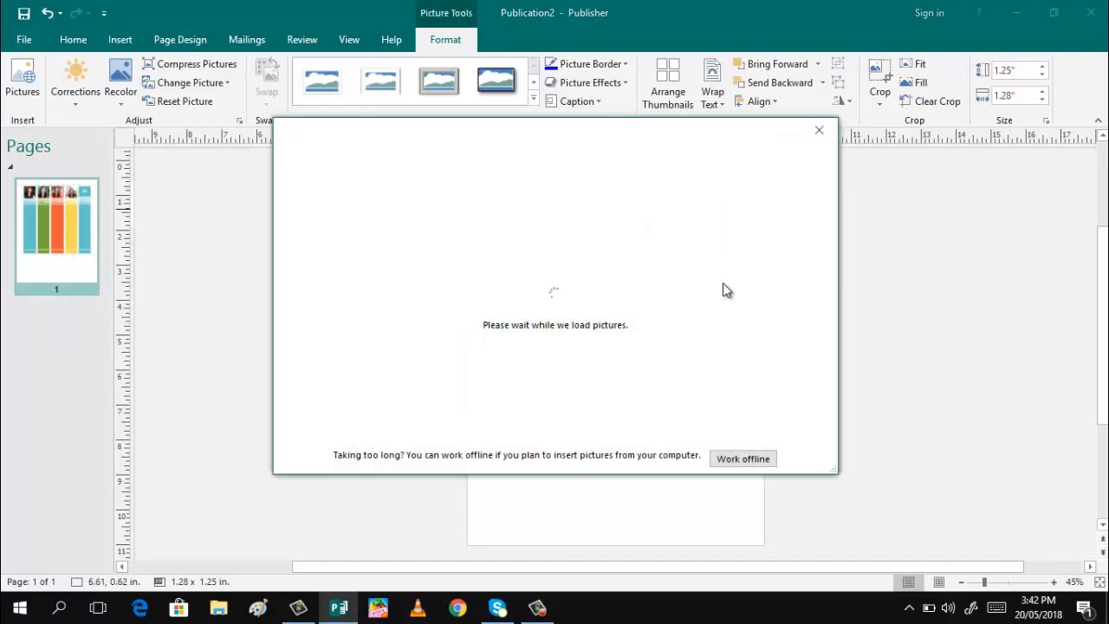
# Step: Insert the portrait photo IMG_0710 from the computer's pictures
pyautogui.click(742, 458)
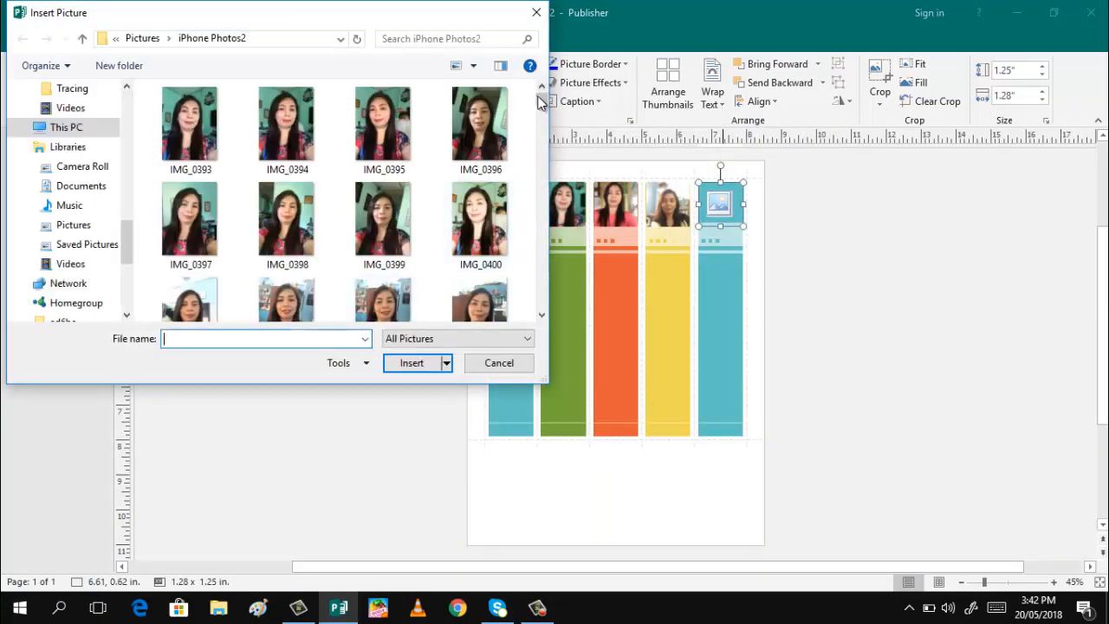
pyautogui.scroll(-3)
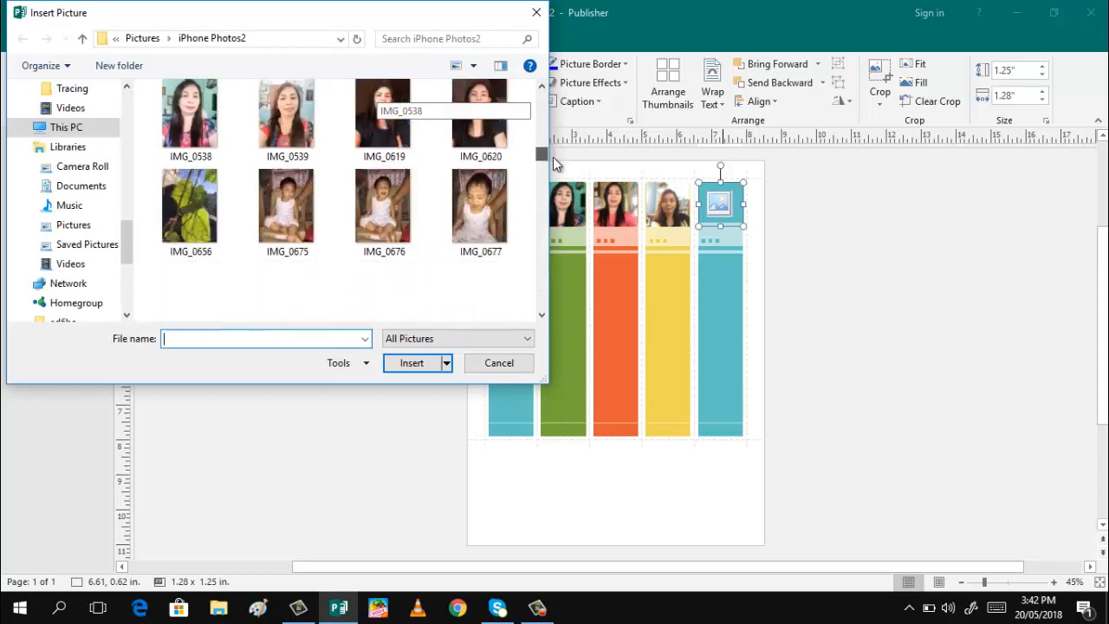
pyautogui.scroll(-3)
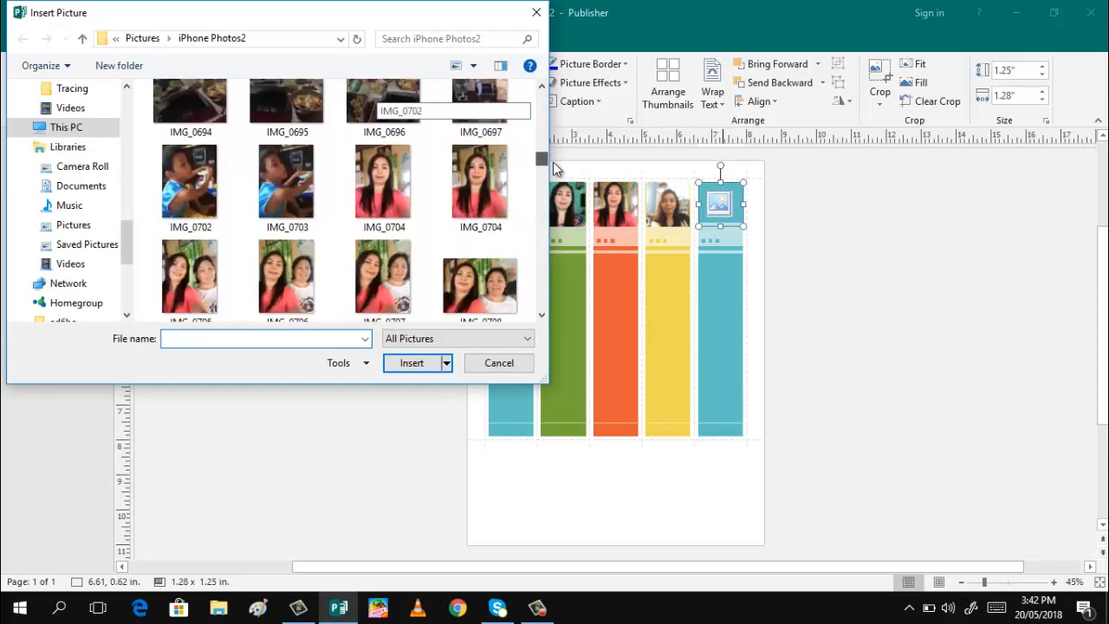
pyautogui.scroll(-3)
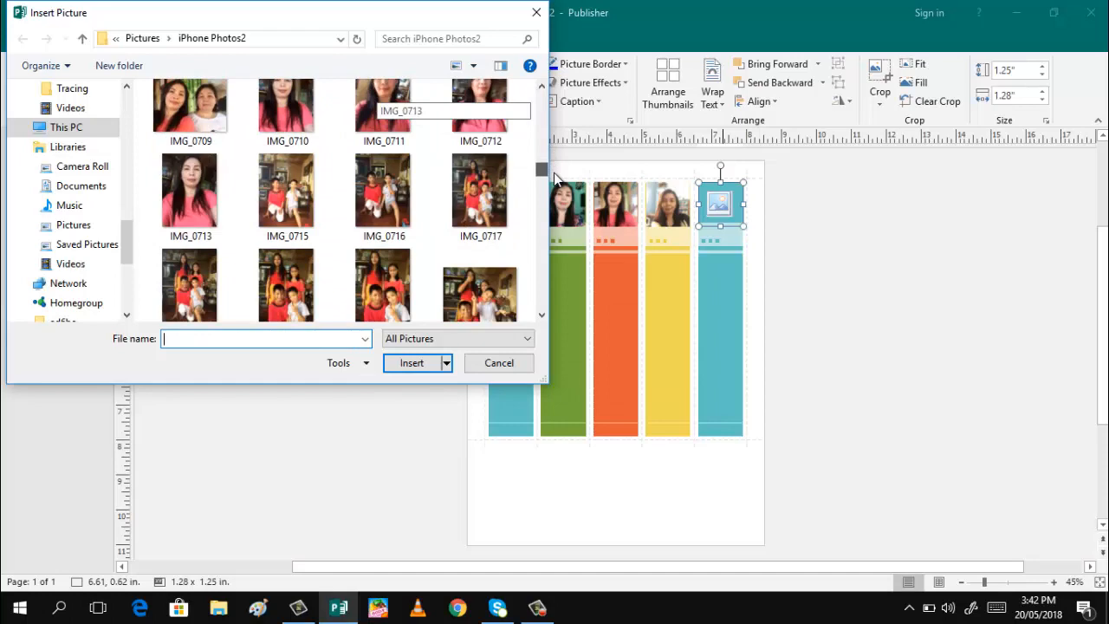
pyautogui.scroll(3)
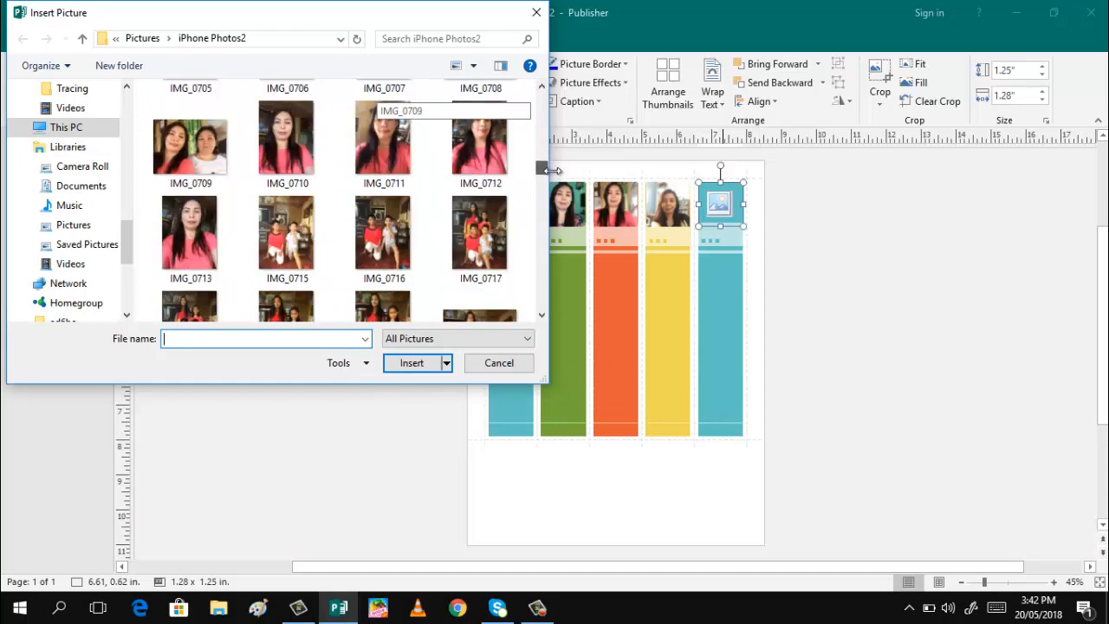
pyautogui.click(287, 144)
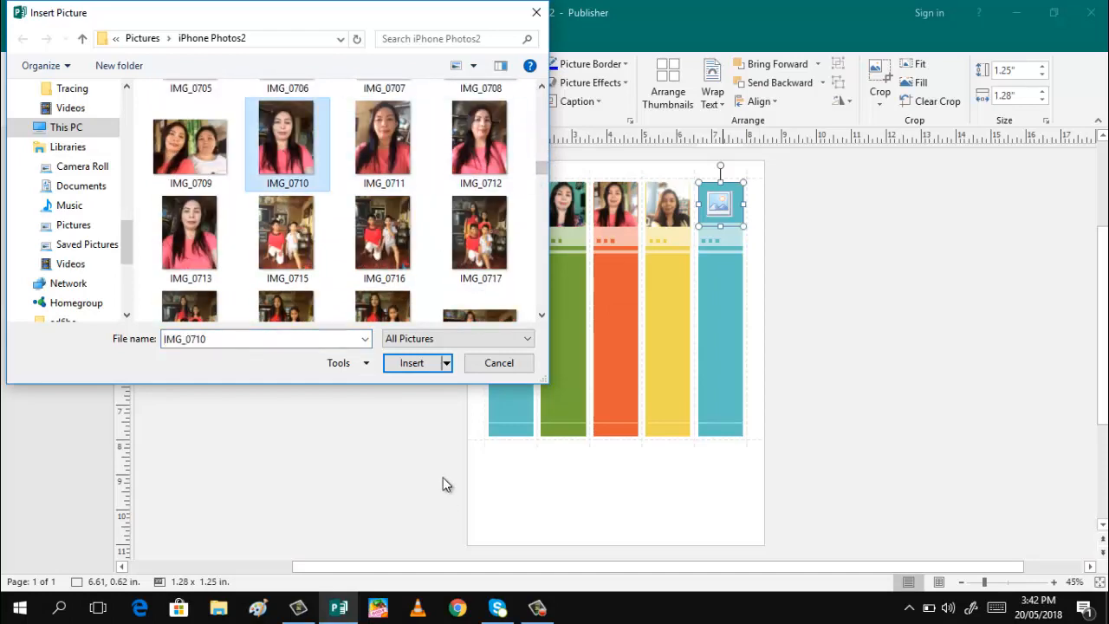
pyautogui.click(412, 362)
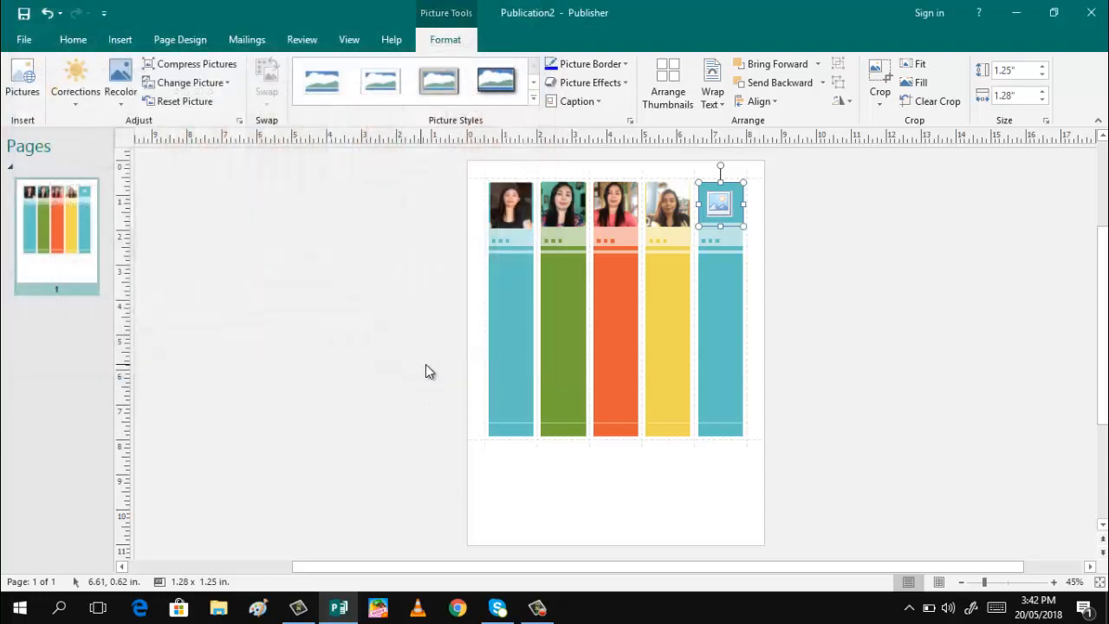
# Step: Crop and reposition the photo within the fifth strip's frame
pyautogui.click(880, 82)
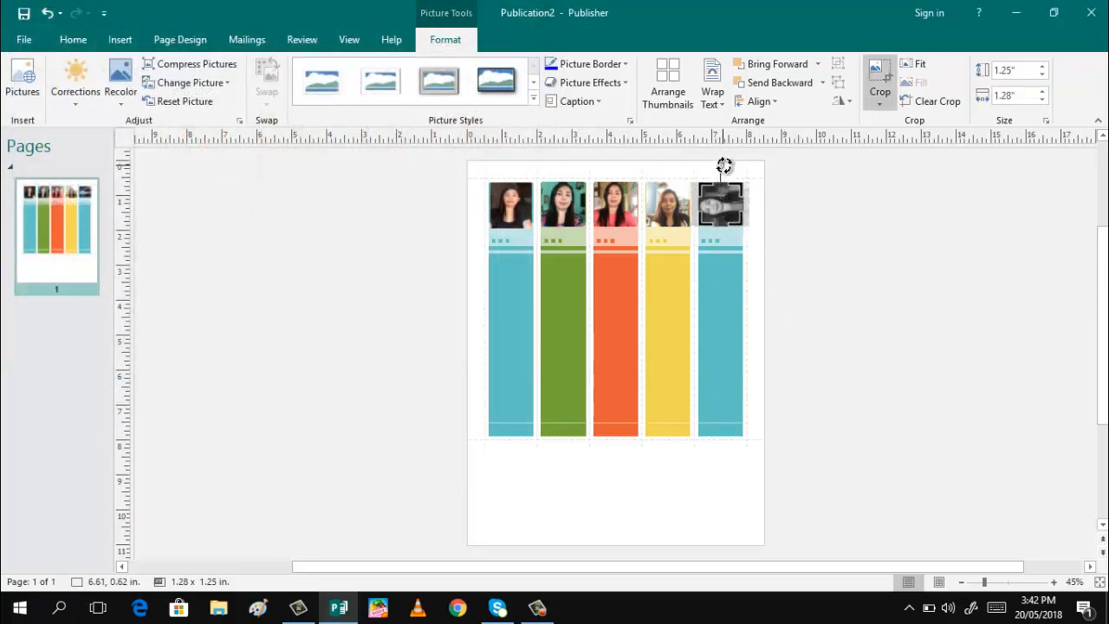
pyautogui.moveTo(723, 165); pyautogui.dragTo(752, 213)
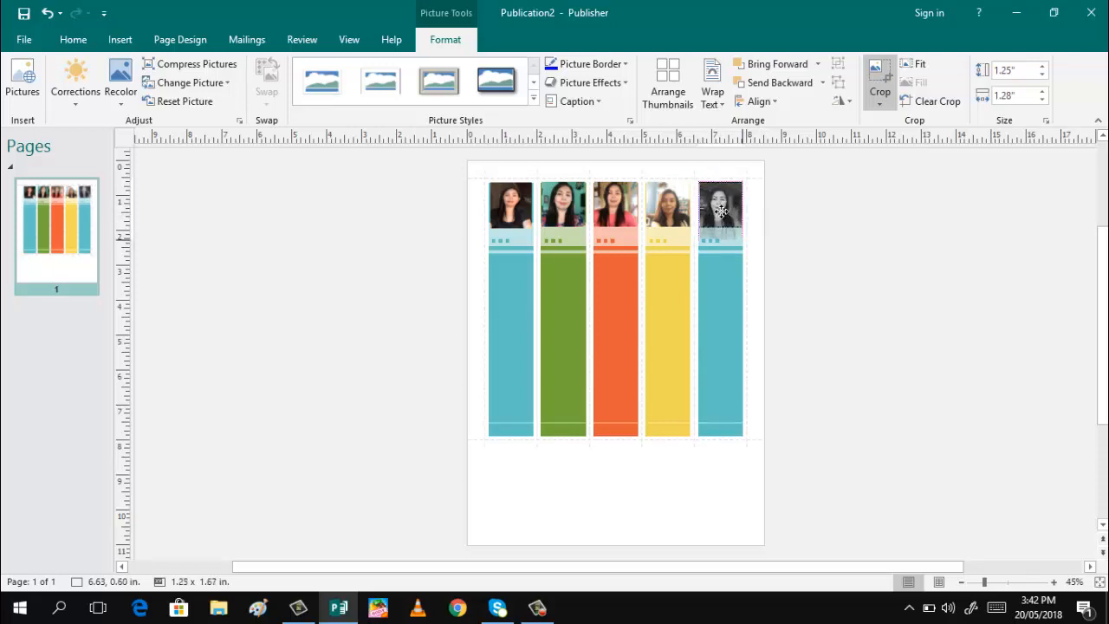
pyautogui.click(720, 206)
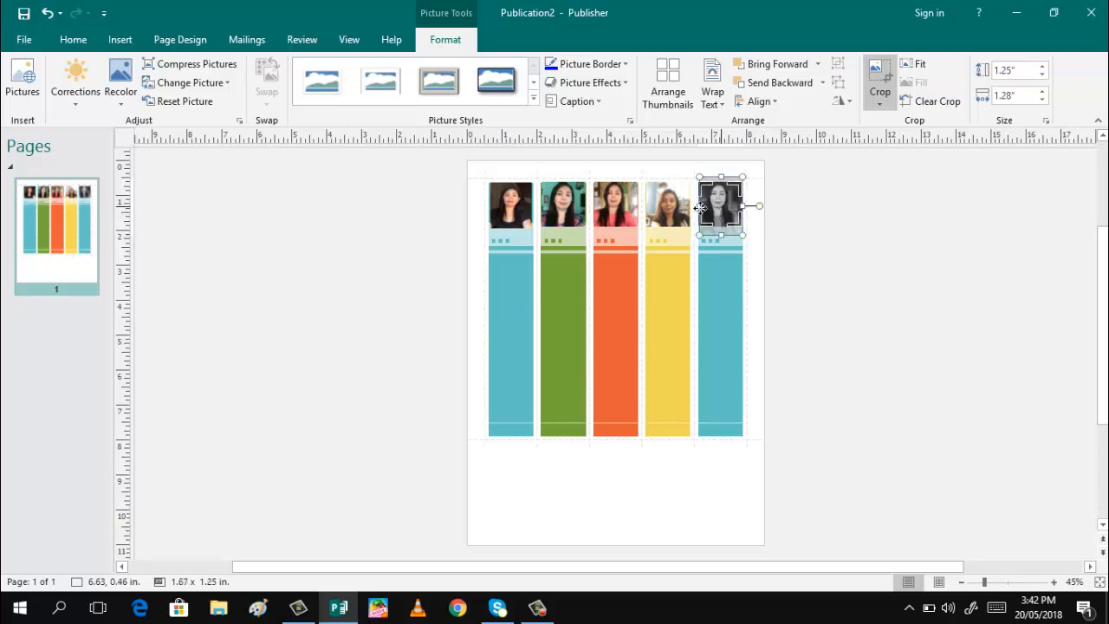
pyautogui.click(920, 82)
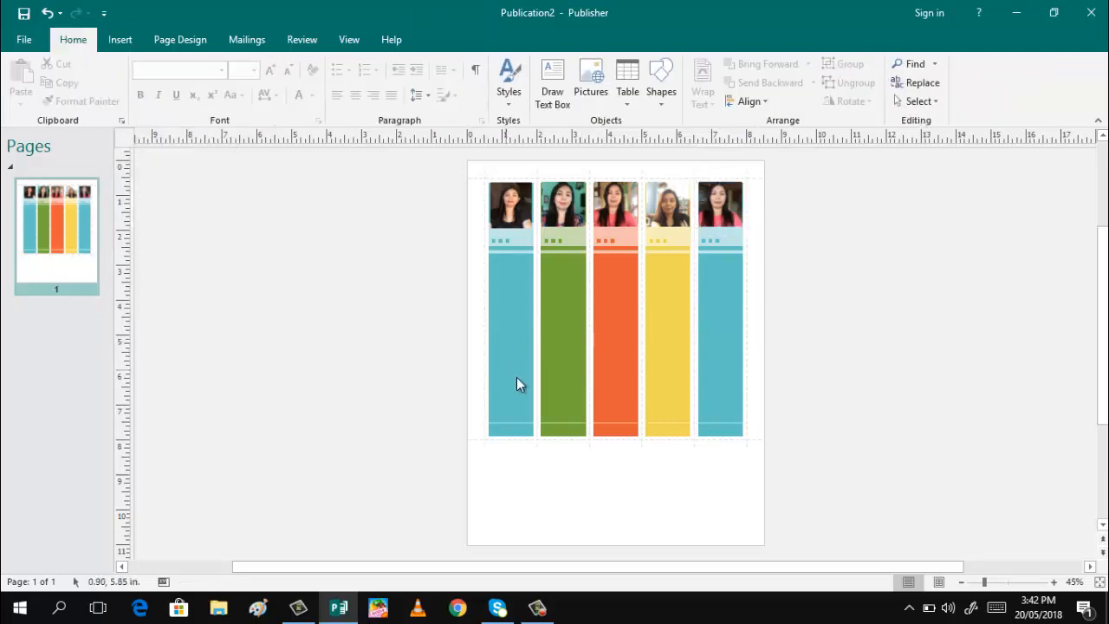
pyautogui.moveTo(614, 448)
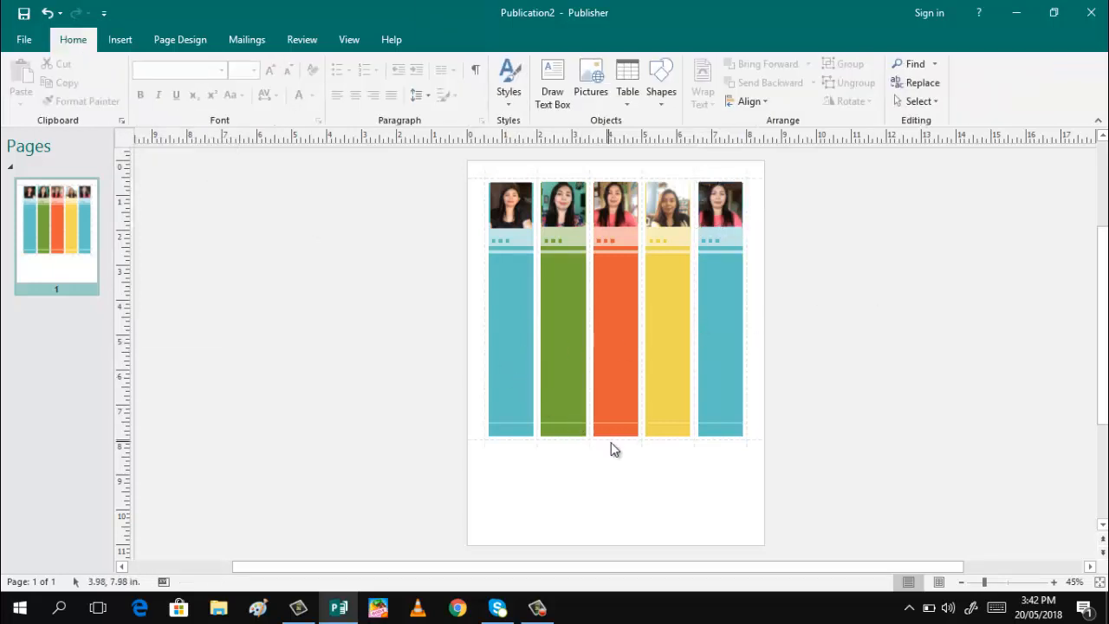
pyautogui.moveTo(504, 445)
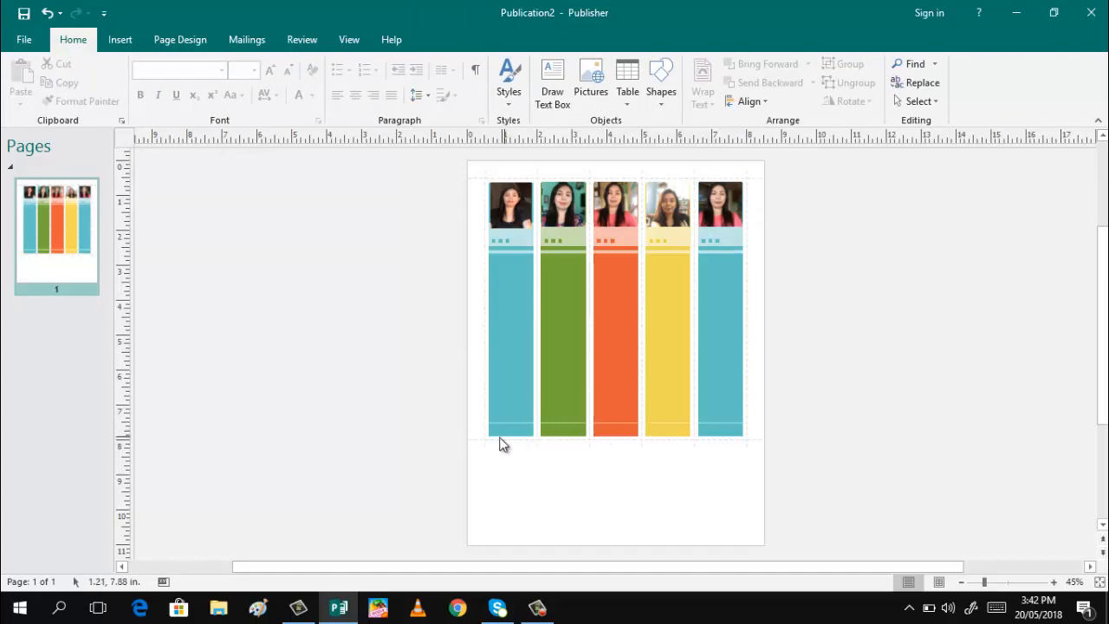
pyautogui.moveTo(630, 253)
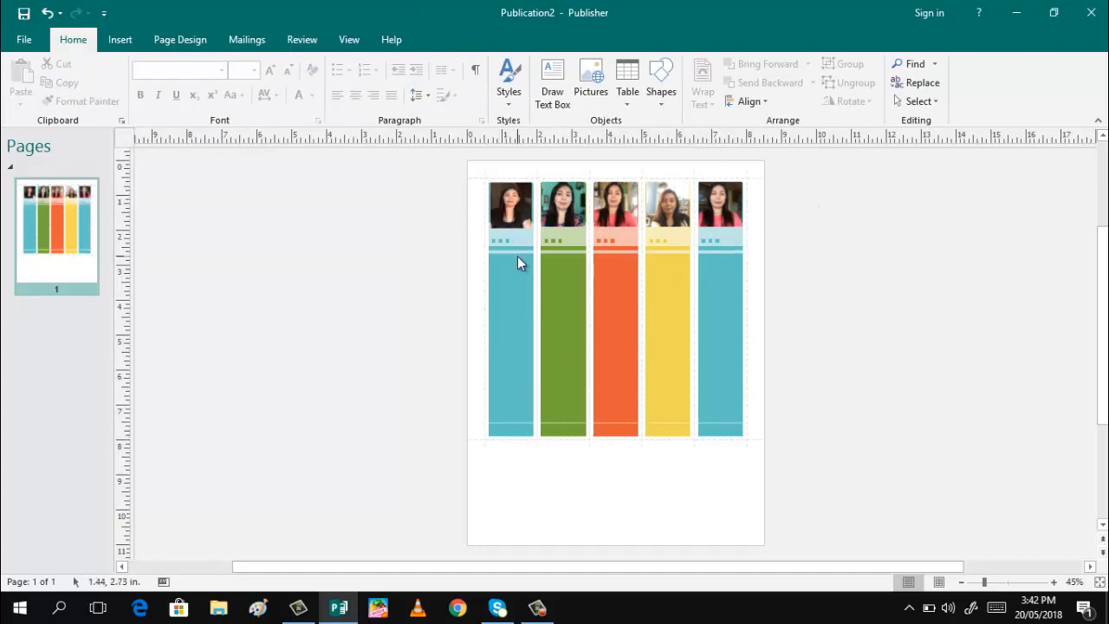
pyautogui.moveTo(498, 279)
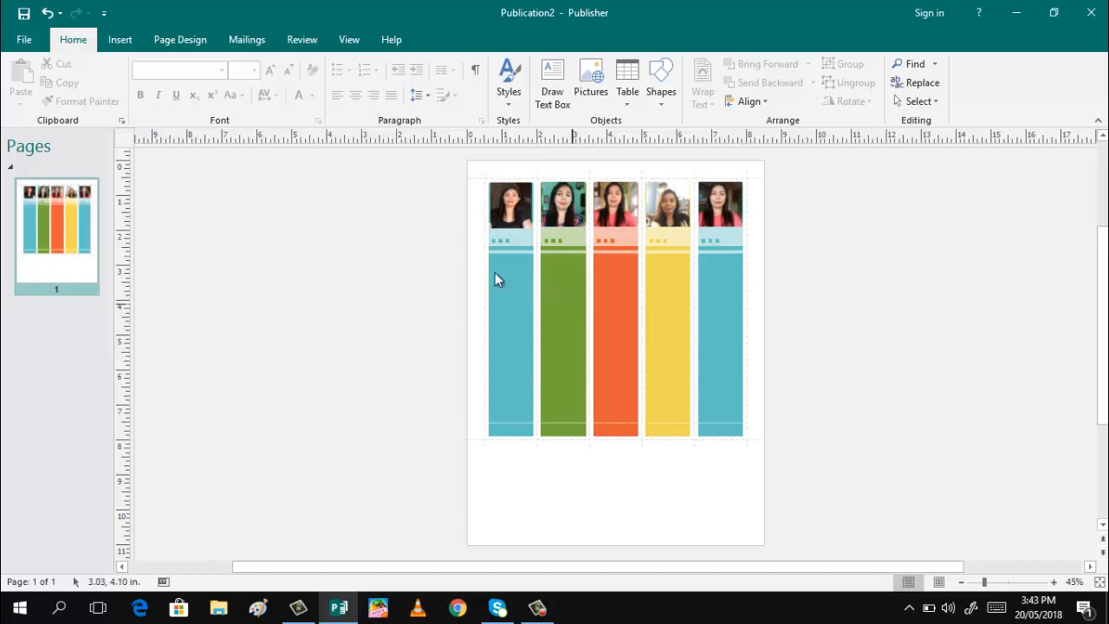
pyautogui.moveTo(24, 39)
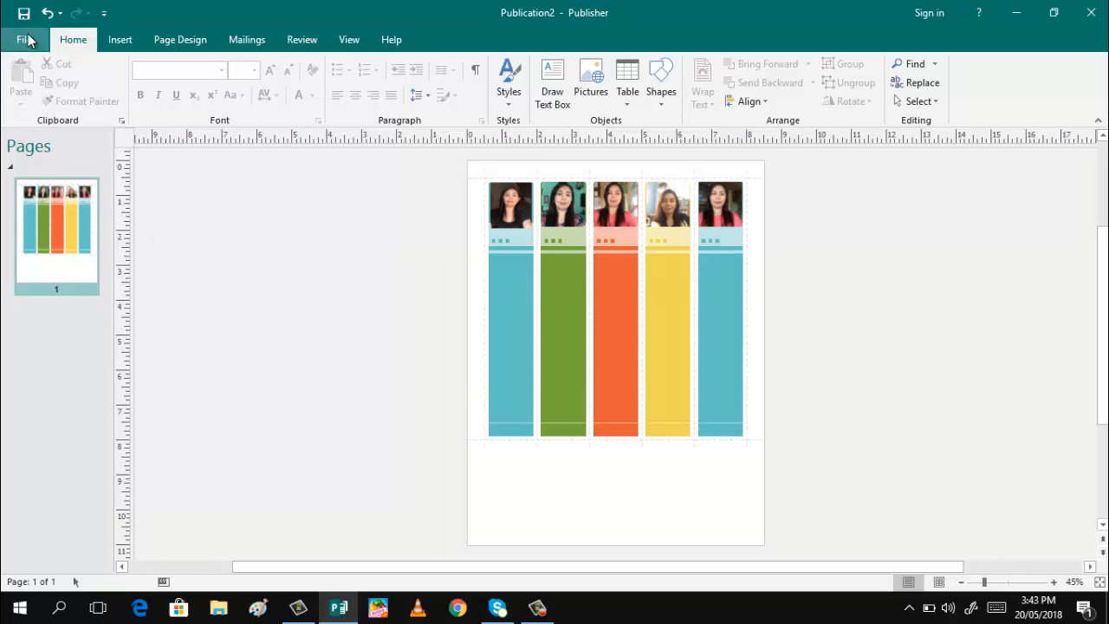
pyautogui.moveTo(669, 470)
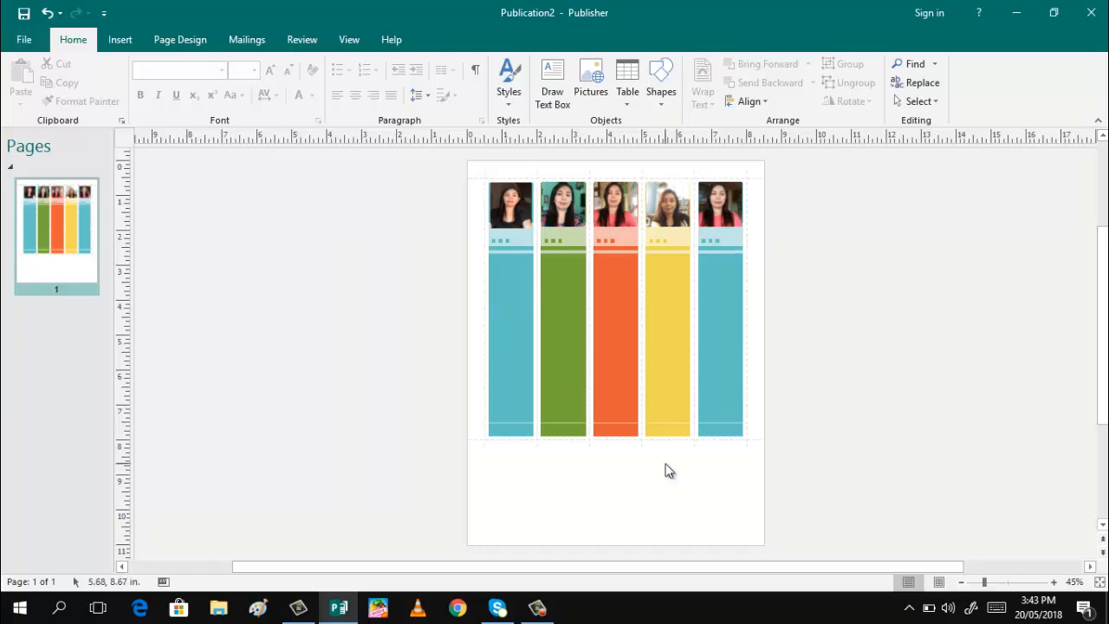
pyautogui.moveTo(595, 433)
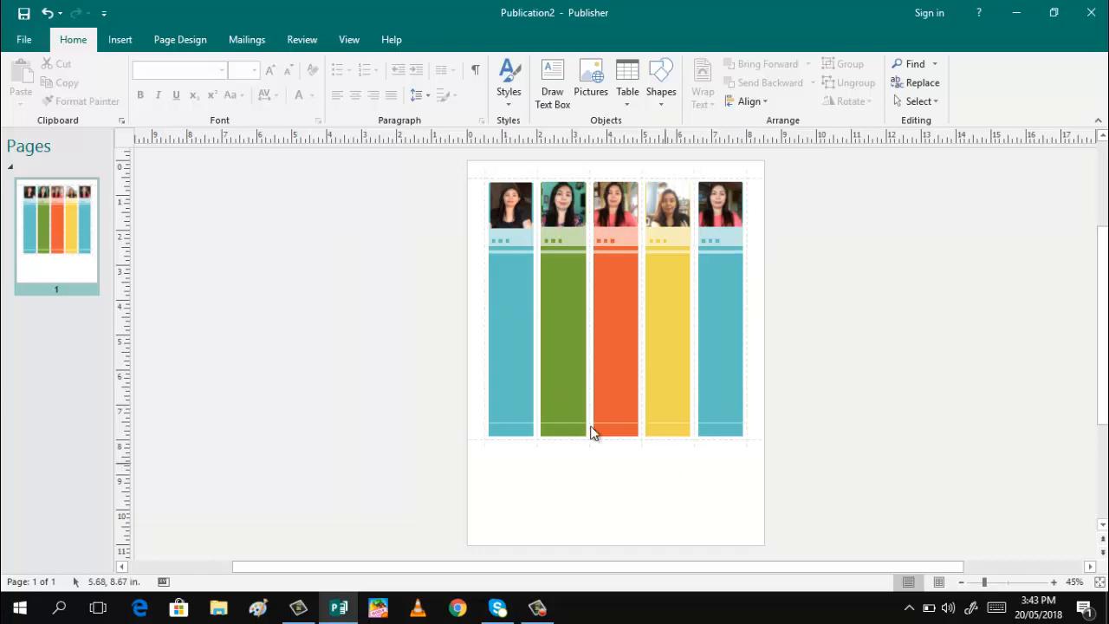
# Step: Save the publication as Publication2.pub through Save As and Browse
pyautogui.click(24, 39)
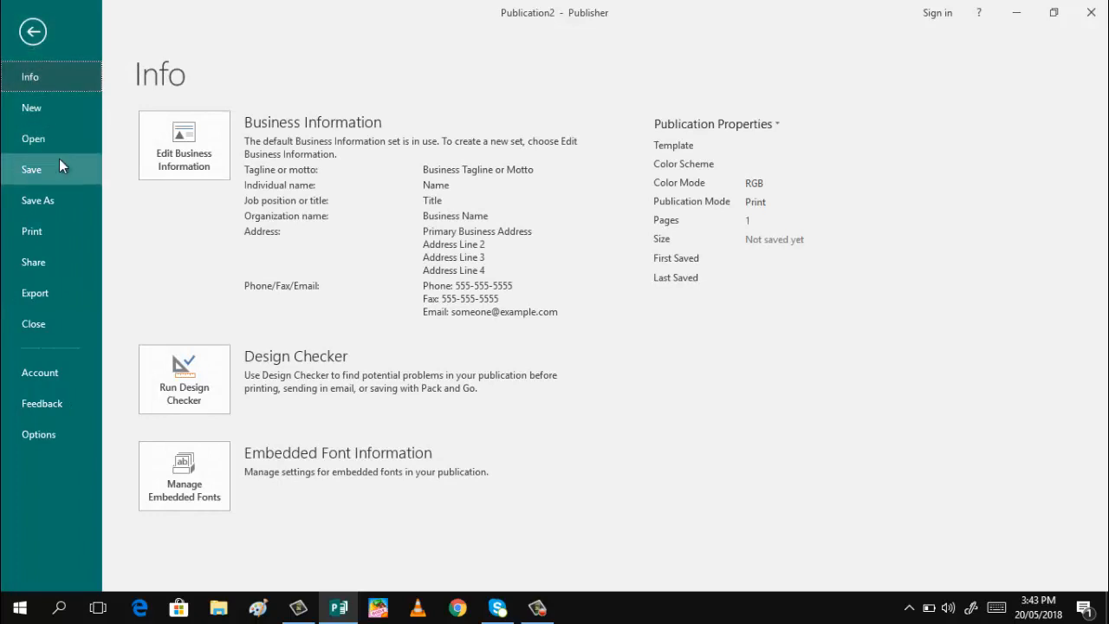
pyautogui.moveTo(38, 200)
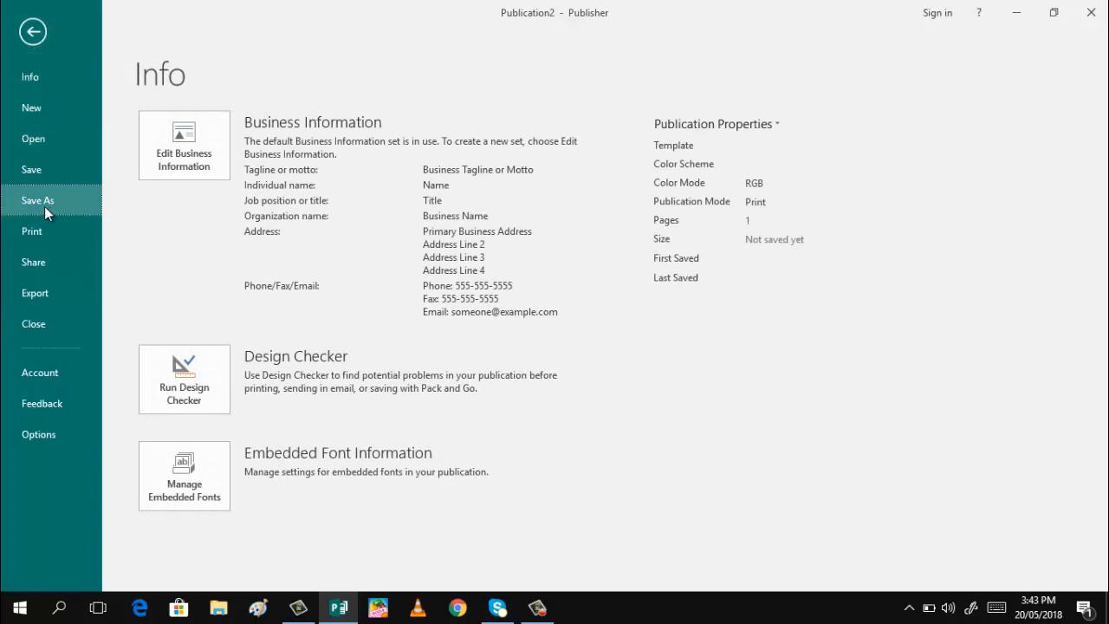
pyautogui.click(38, 200)
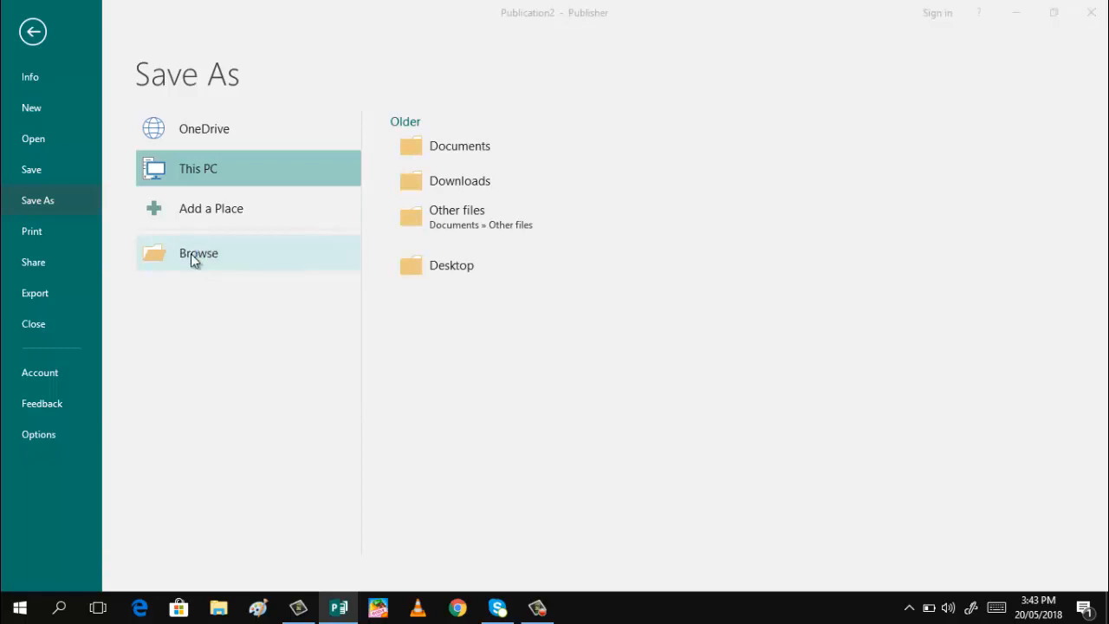
pyautogui.click(199, 253)
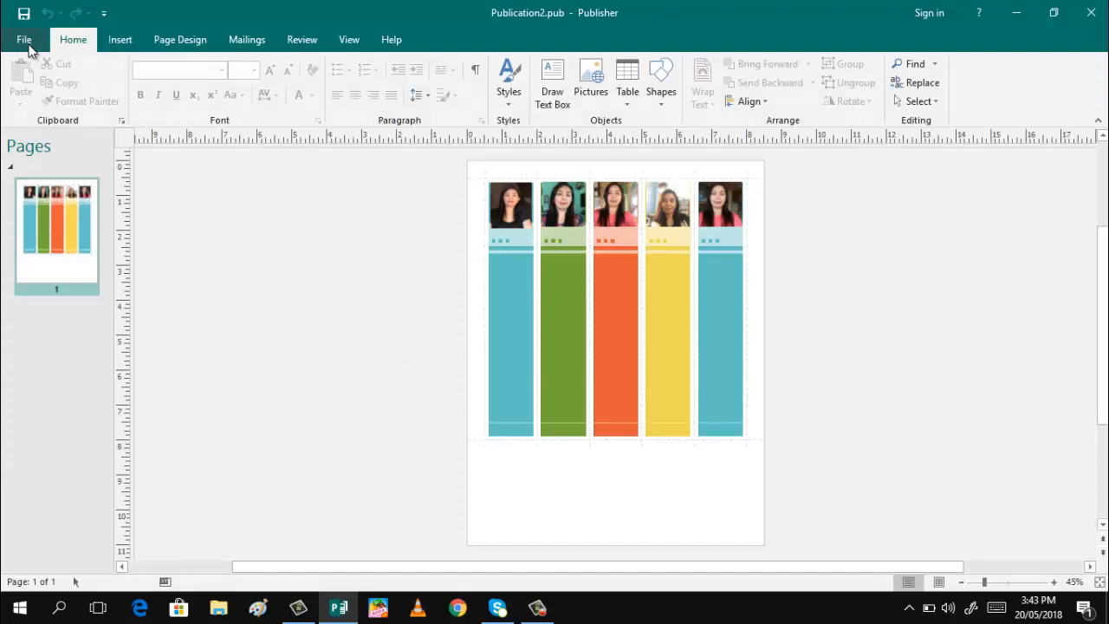
# Step: Show the Print page with a preview of the five-photo bookmark sheet
pyautogui.click(25, 38)
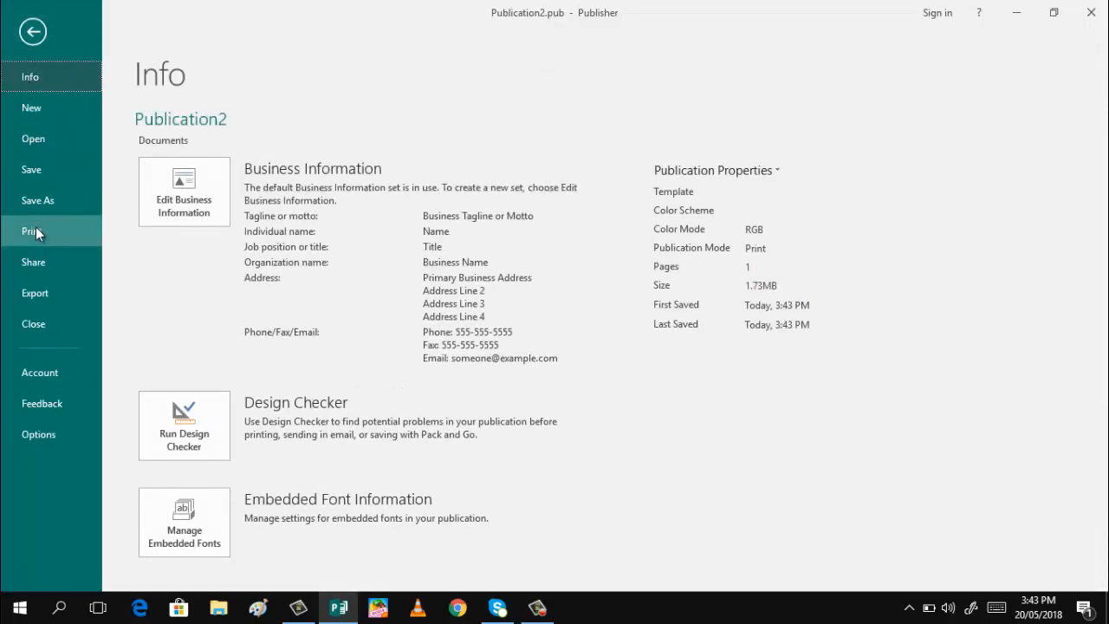
pyautogui.click(33, 231)
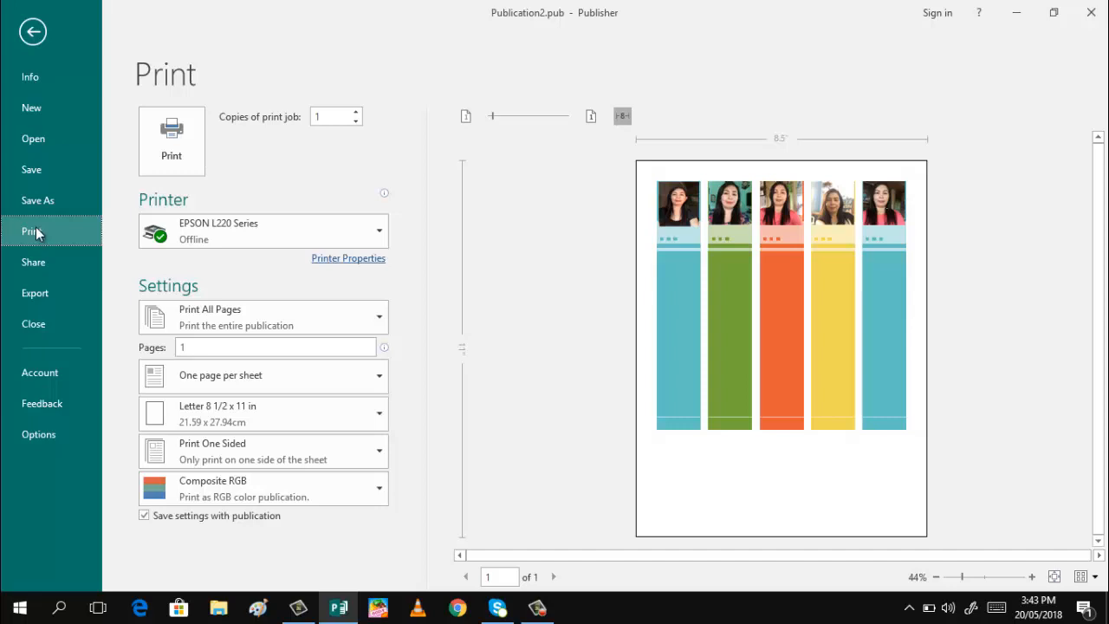
pyautogui.moveTo(783, 310)
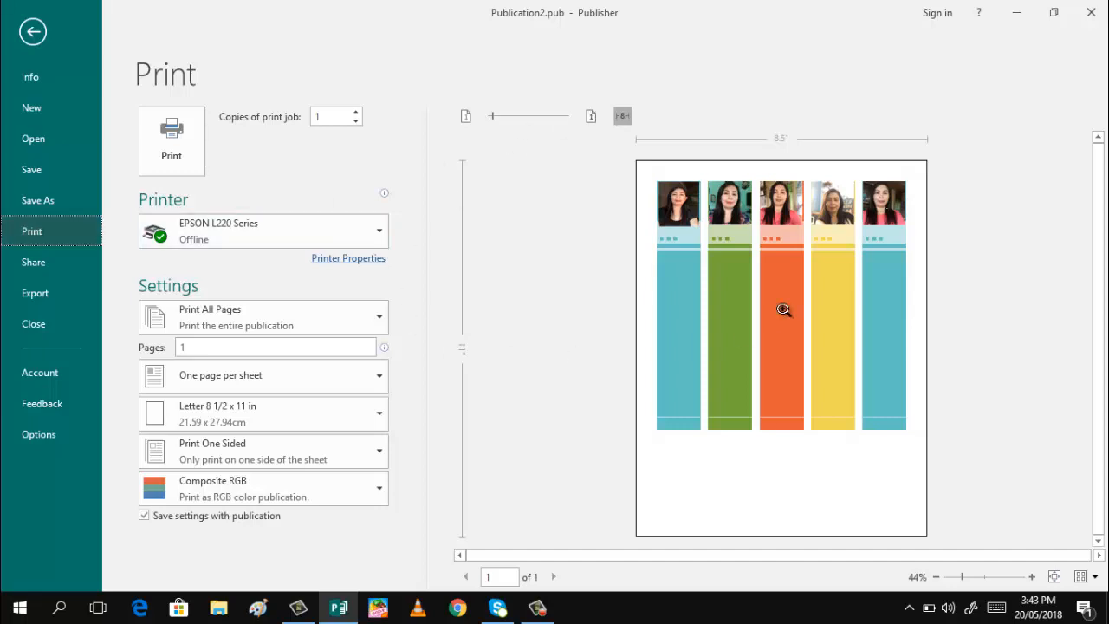
pyautogui.moveTo(921, 243)
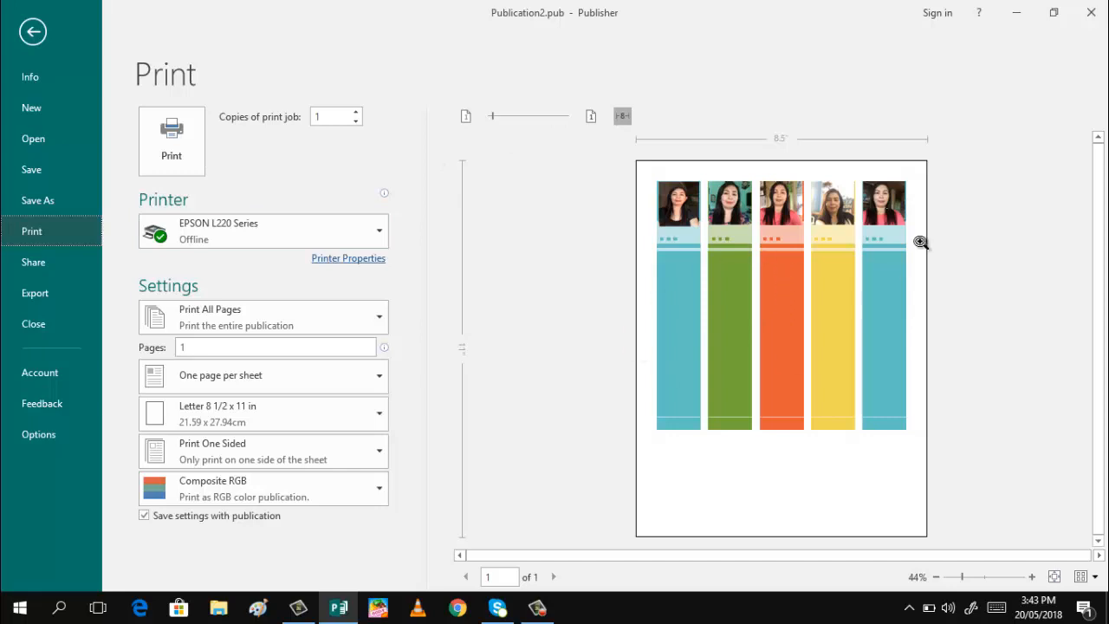
pyautogui.moveTo(773, 387)
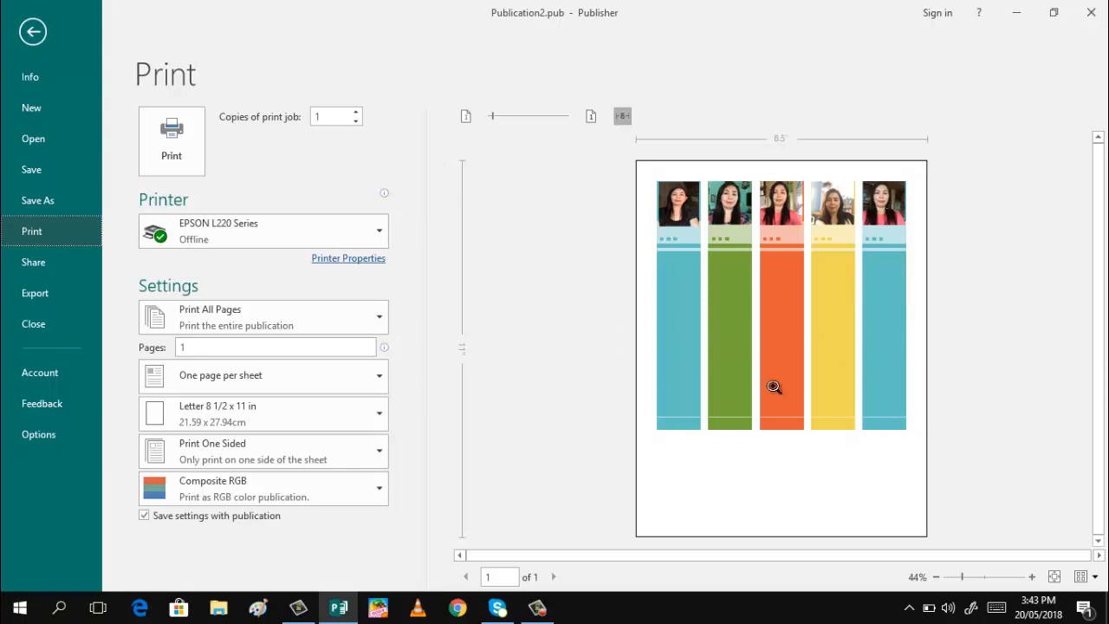
pyautogui.moveTo(784, 350)
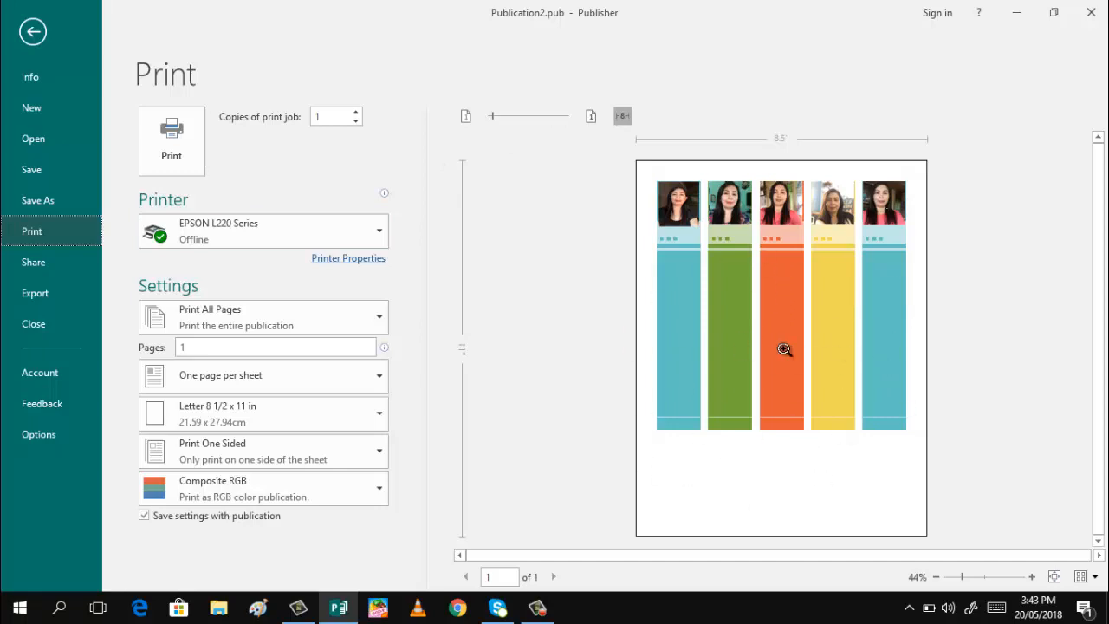